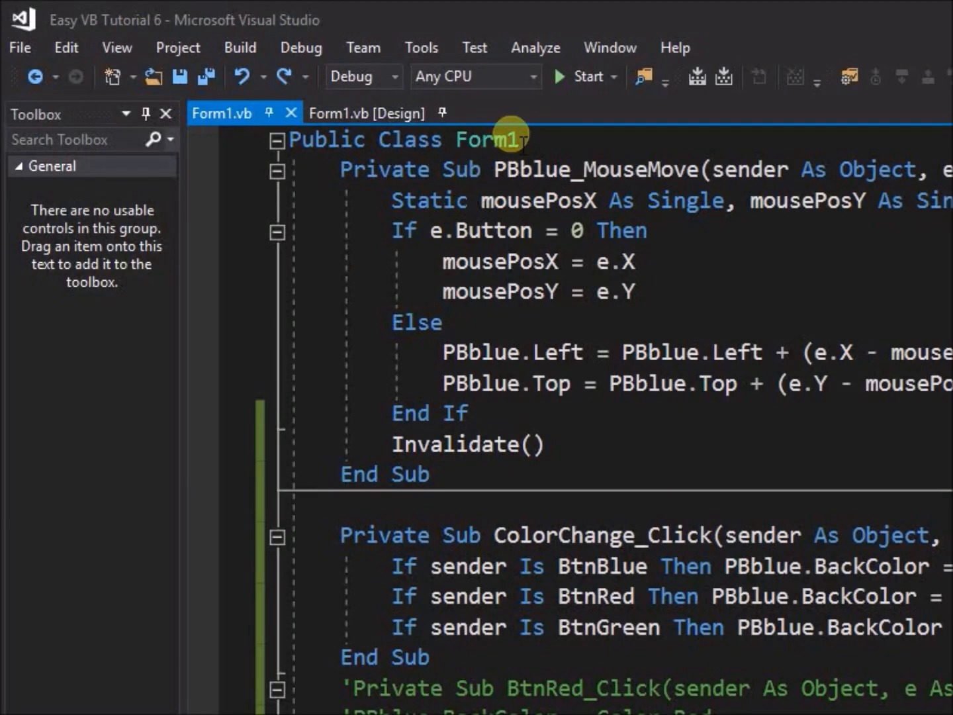
Run the form and recolor the box green, blue, red, blue, green, then red.
click(586, 76)
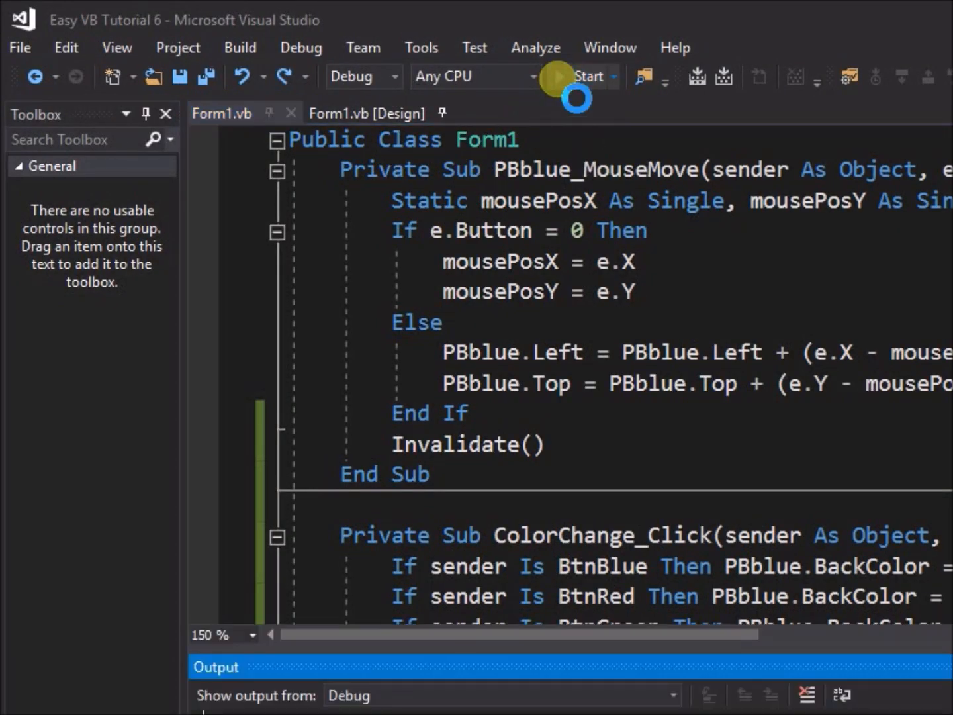
click(587, 77)
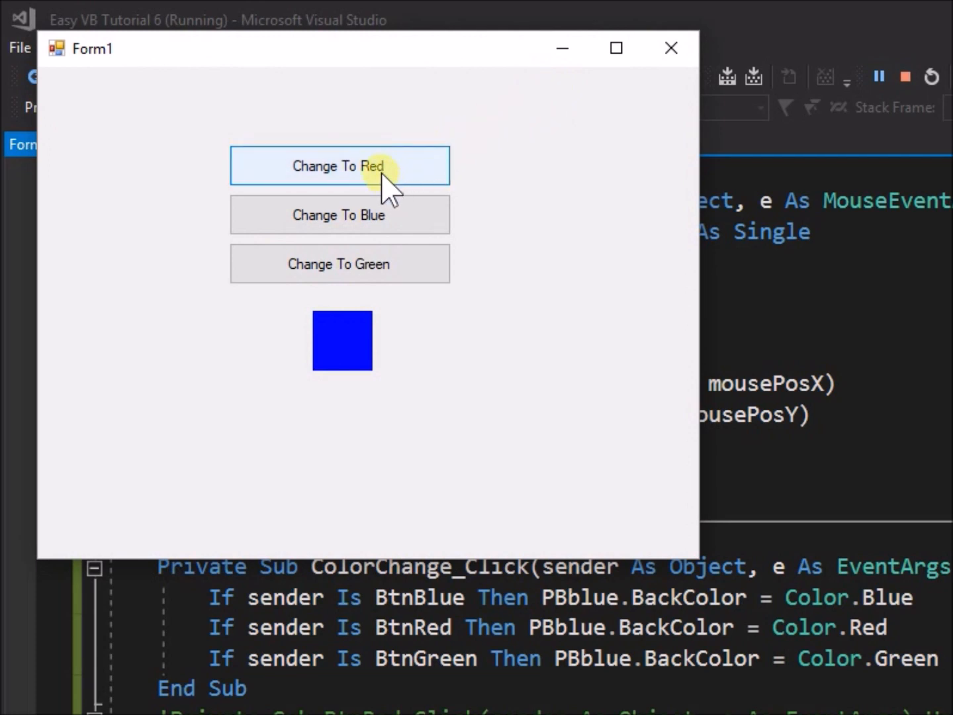
mouse_move(339, 214)
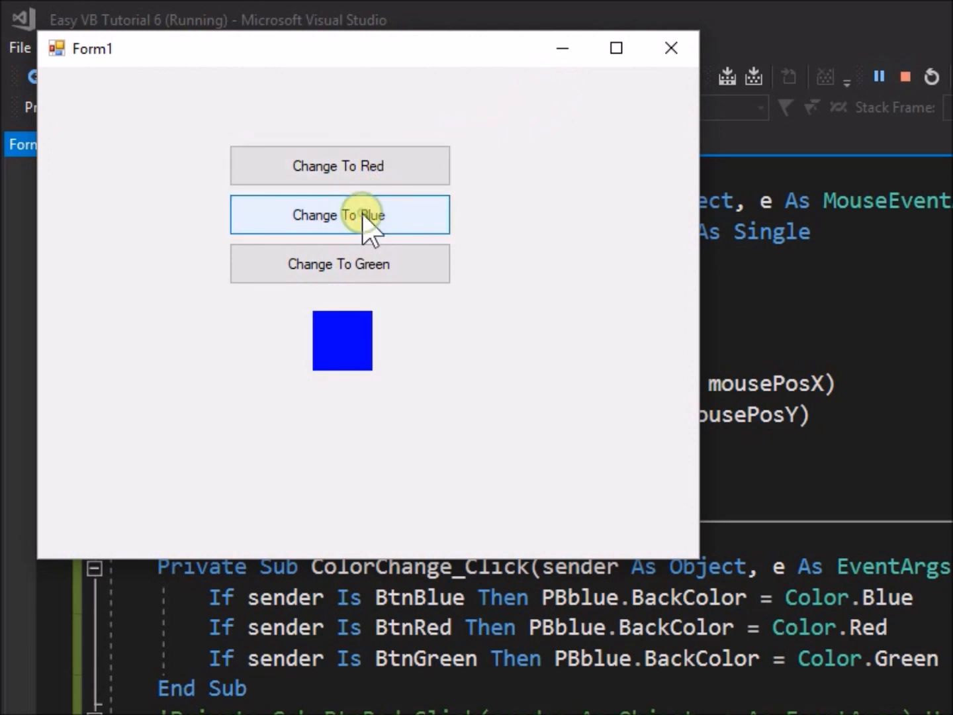
click(338, 263)
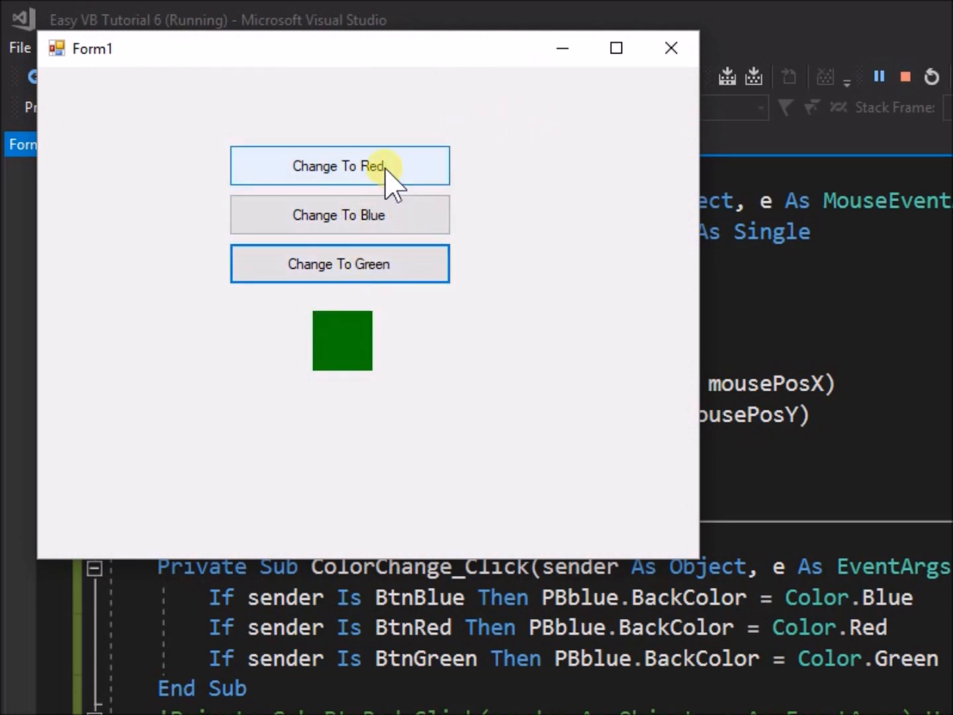
click(339, 214)
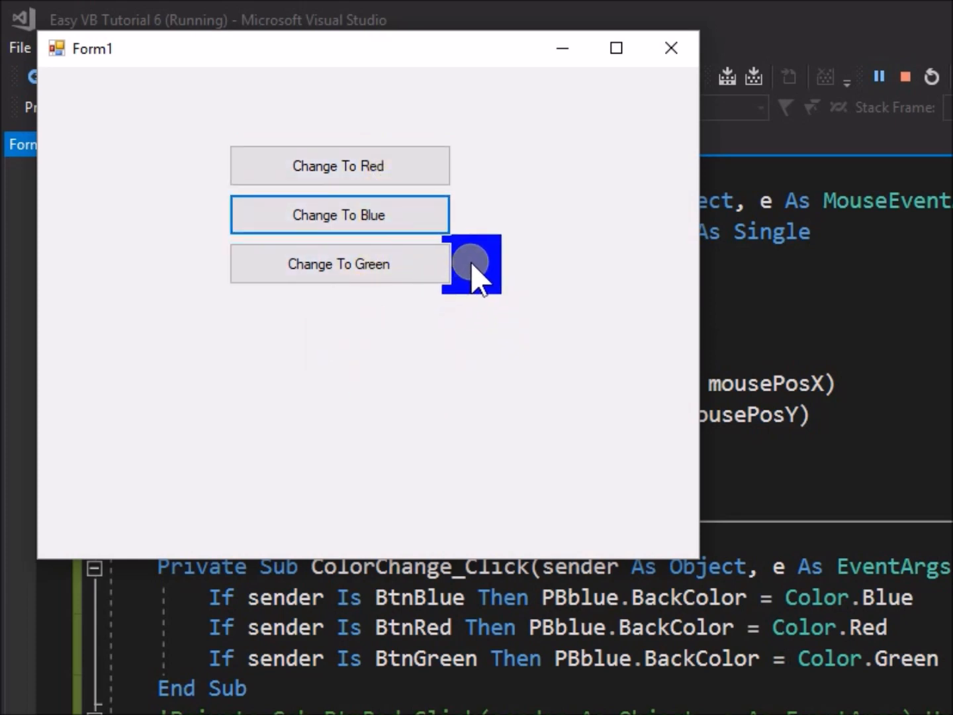
click(340, 166)
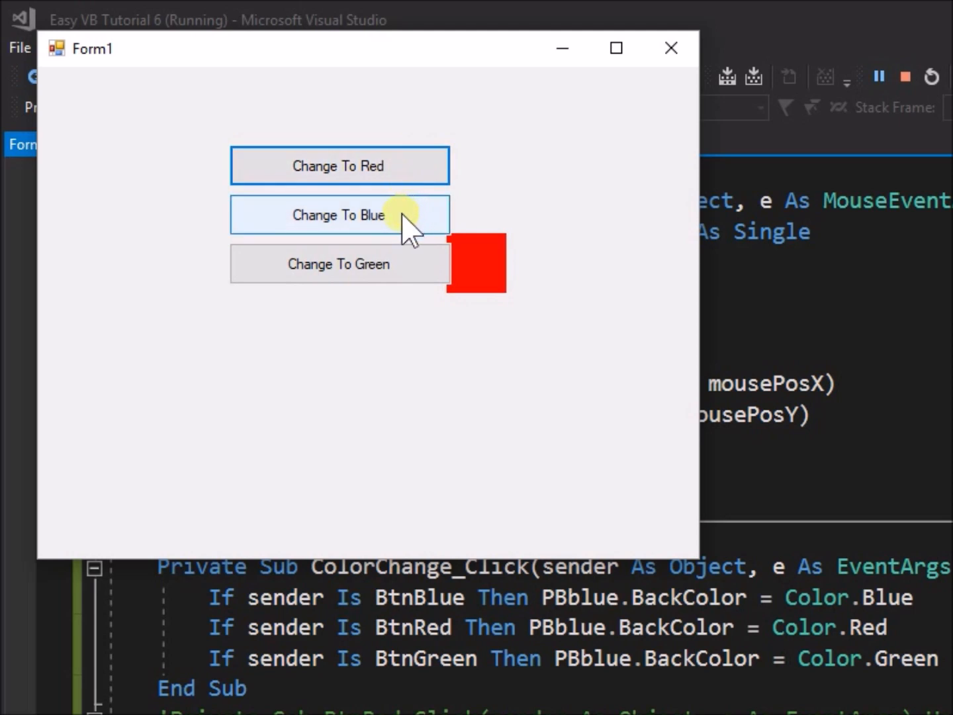
click(339, 214)
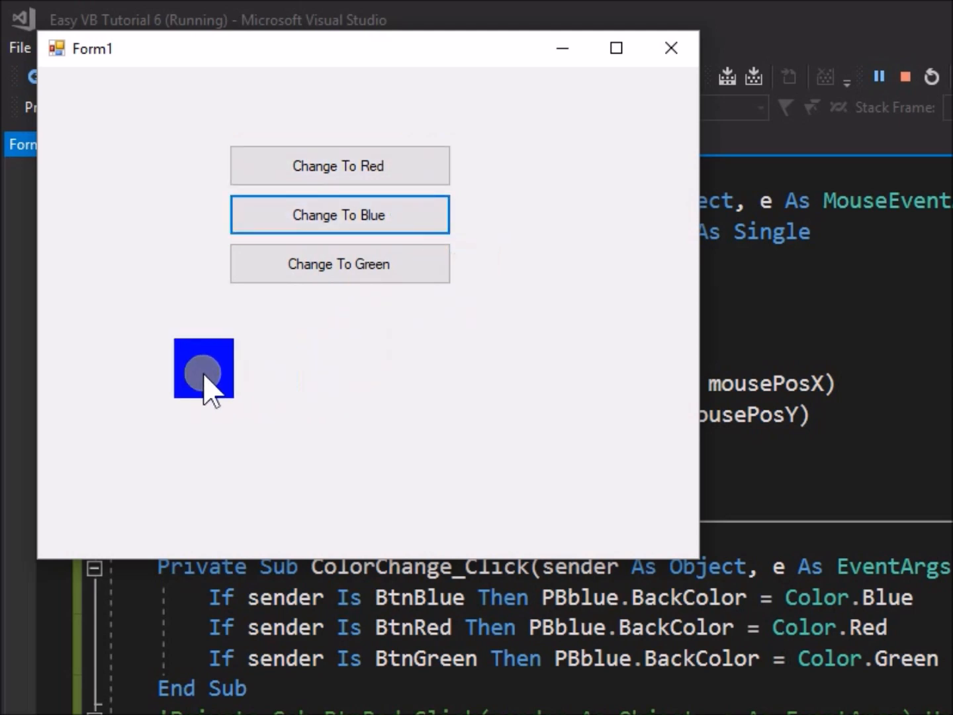
click(338, 263)
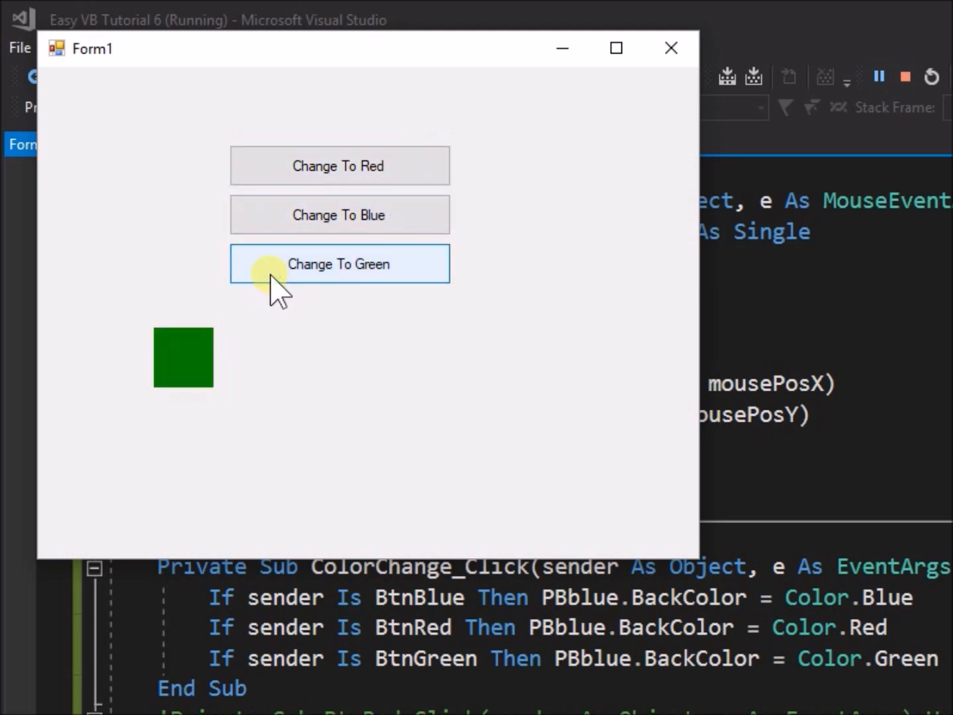
click(339, 165)
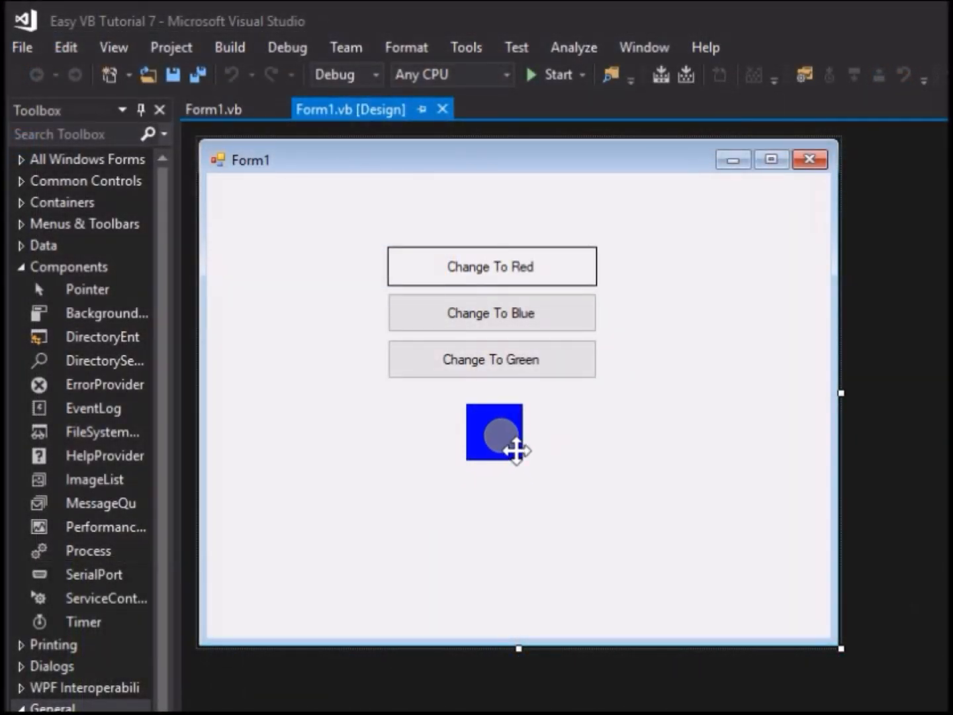
Double-click the blue PictureBox to generate an empty PBblue_Click handler.
click(494, 433)
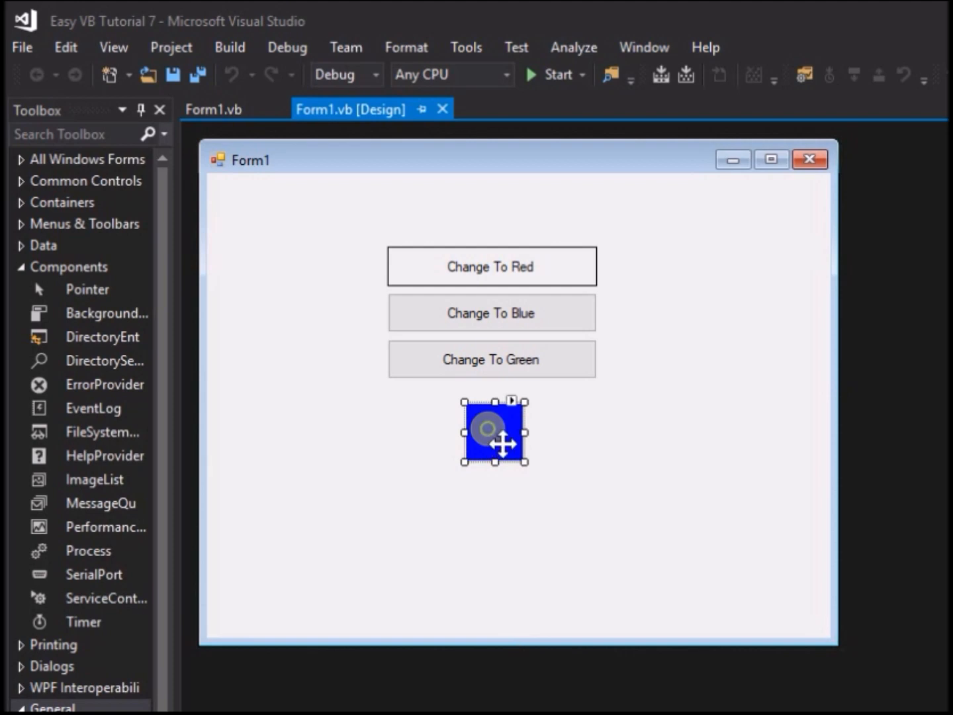
double_click(493, 432)
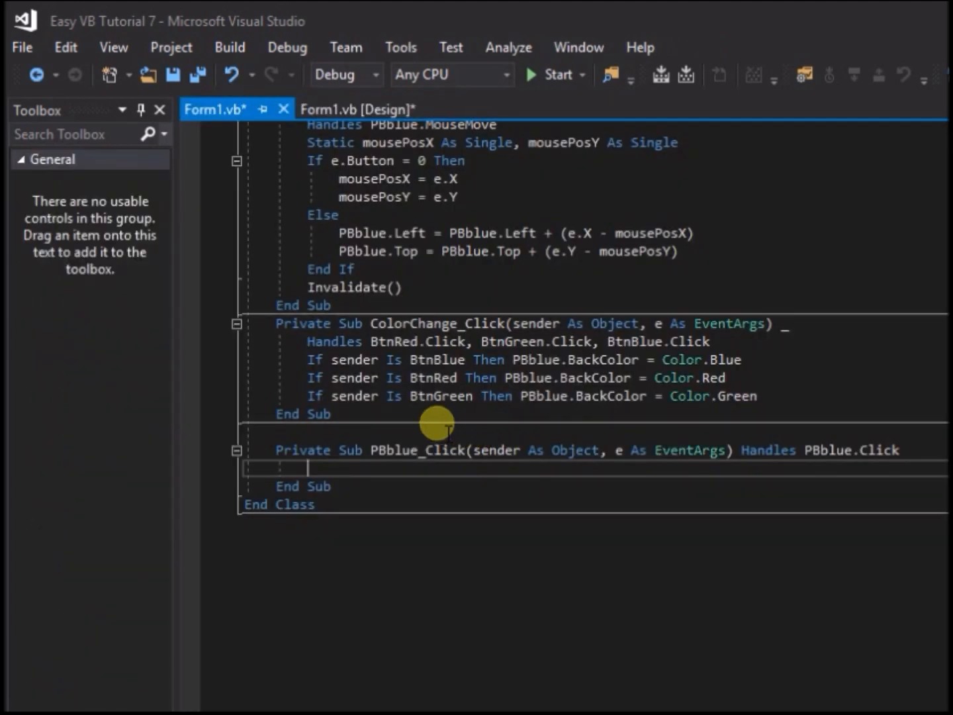
mouse_move(325, 460)
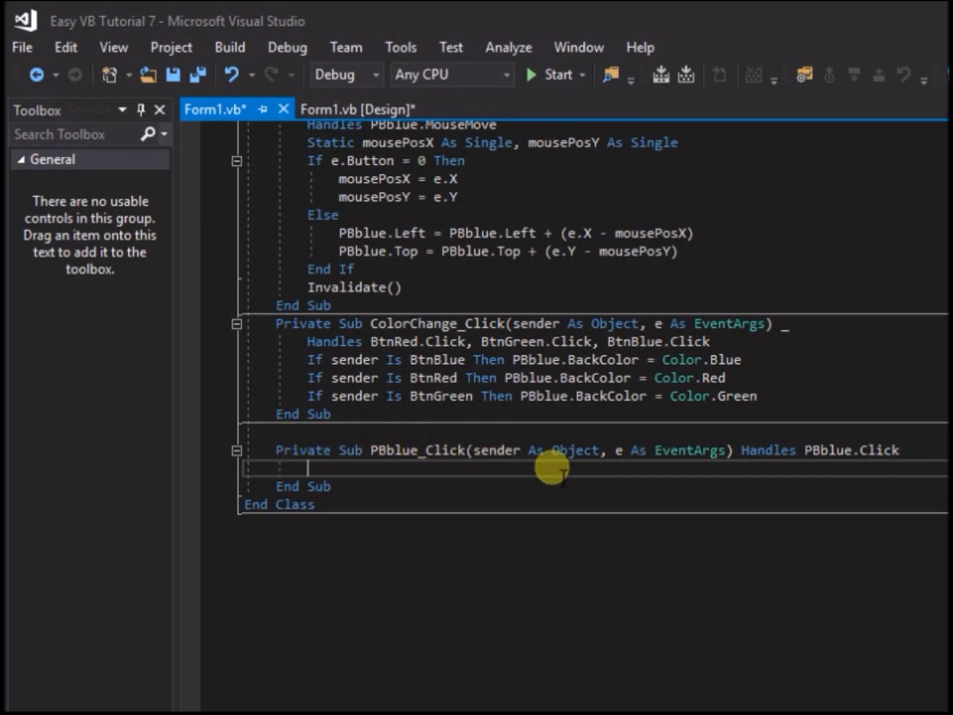
mouse_move(764, 458)
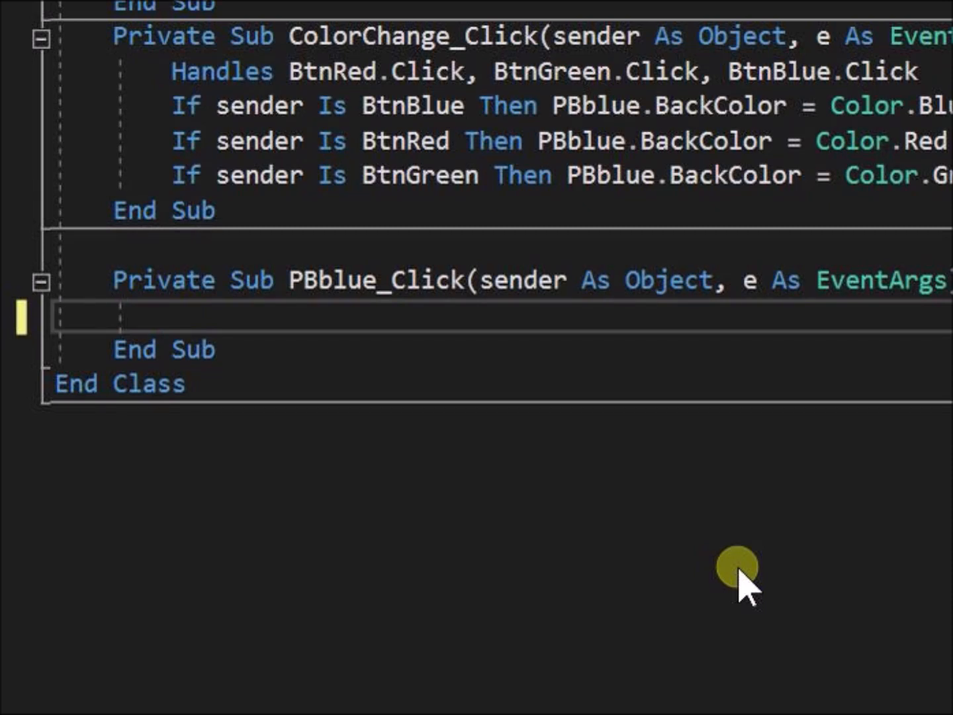
Enter PBblue.Size = New Size(100, 100) inside the PBblue_Click handler.
text(PB)
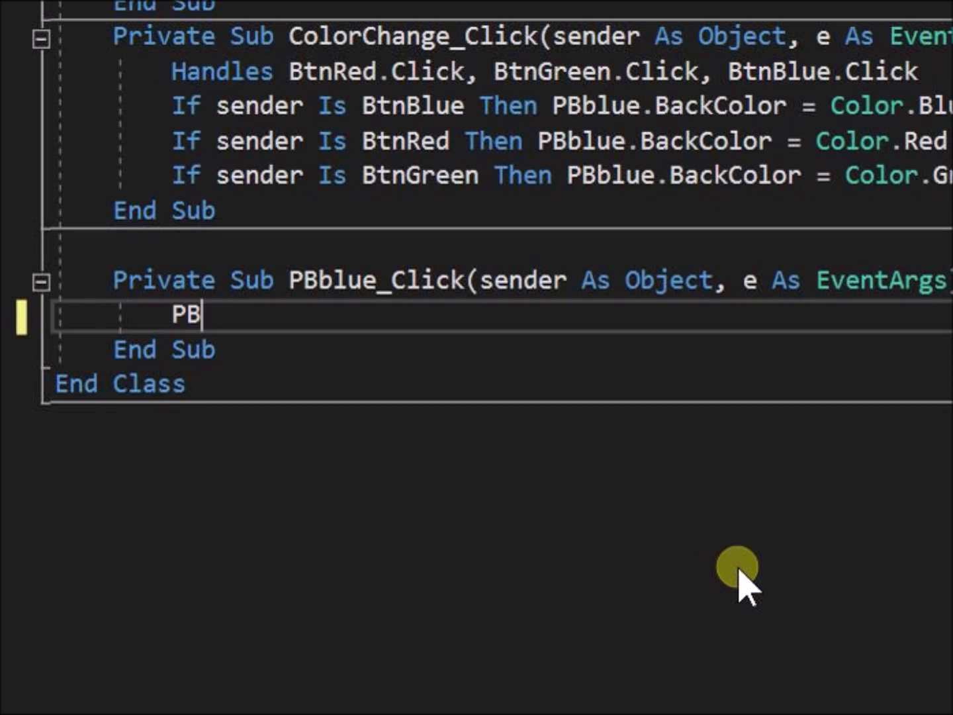
text(blue.Si)
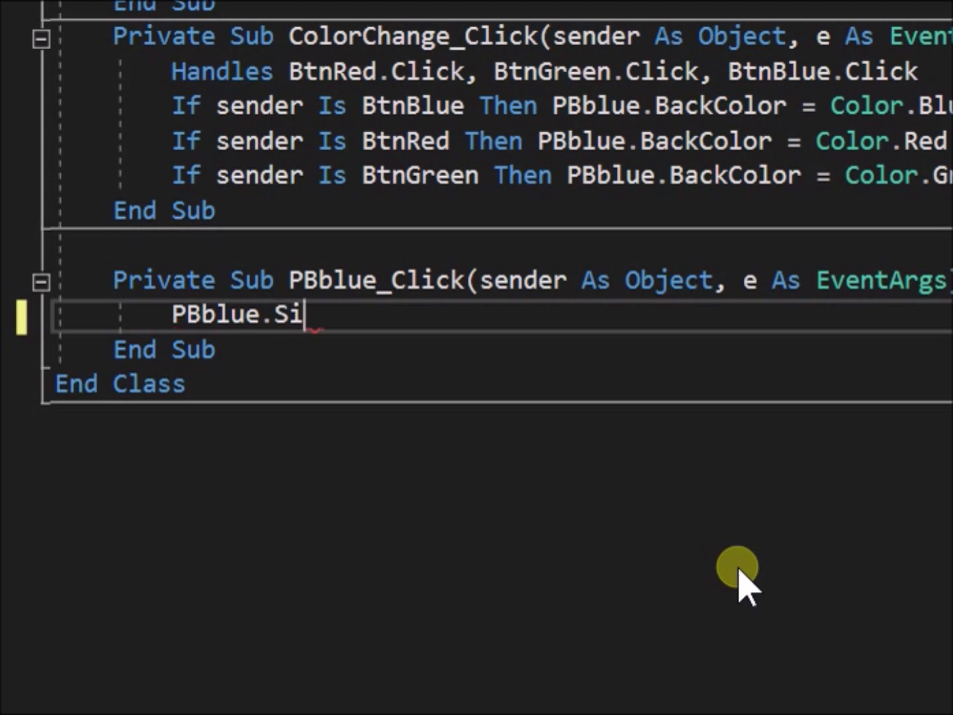
text(ze = New)
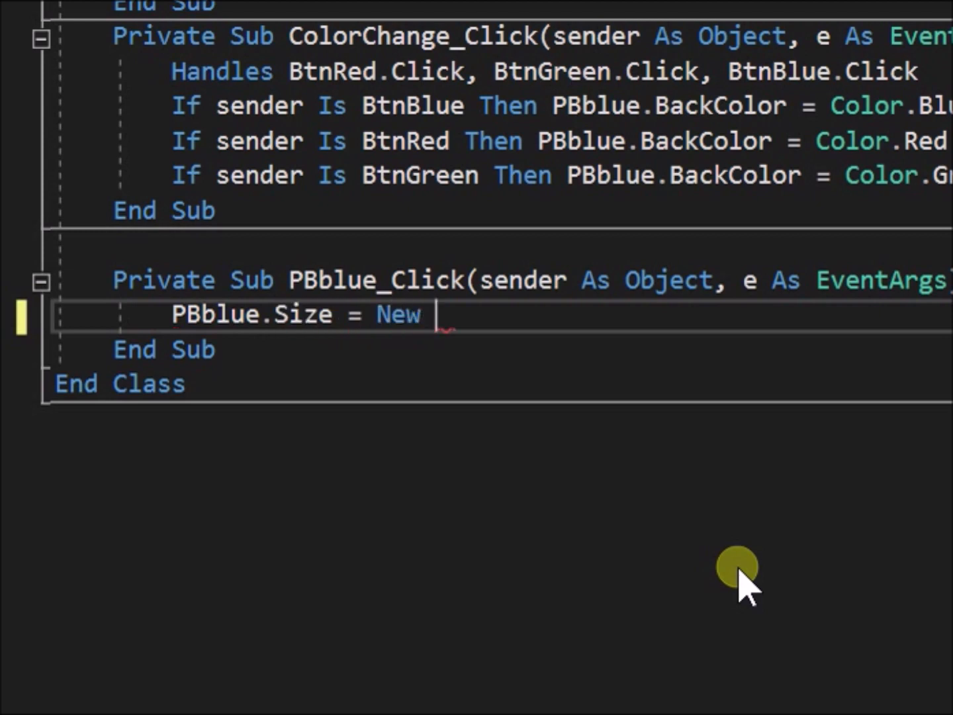
text(Size(10)
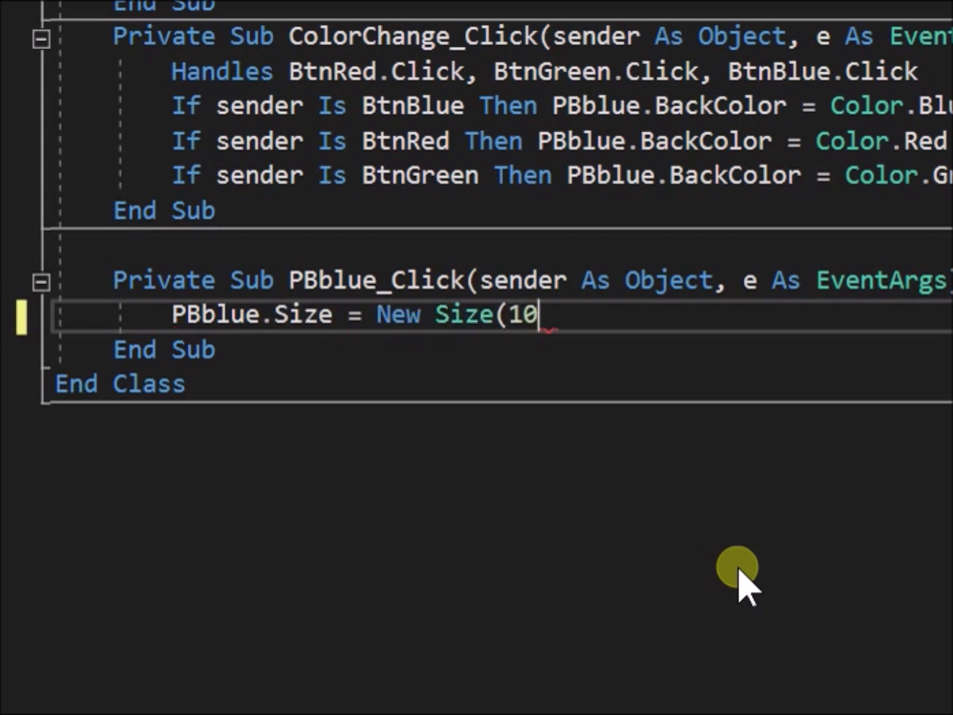
text(0, 100))
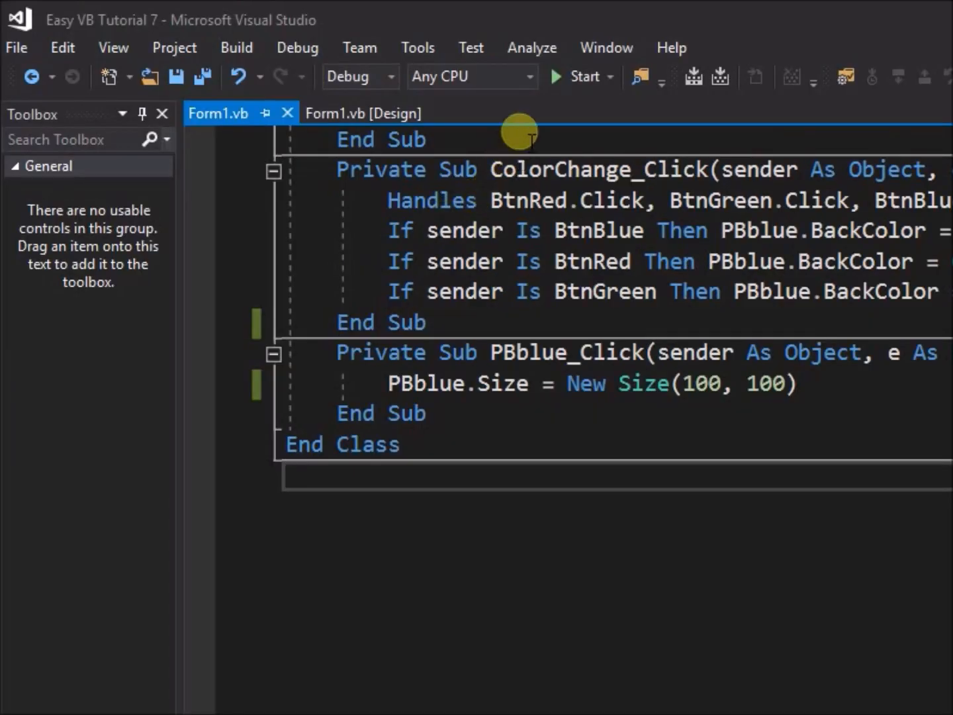
mouse_move(581, 77)
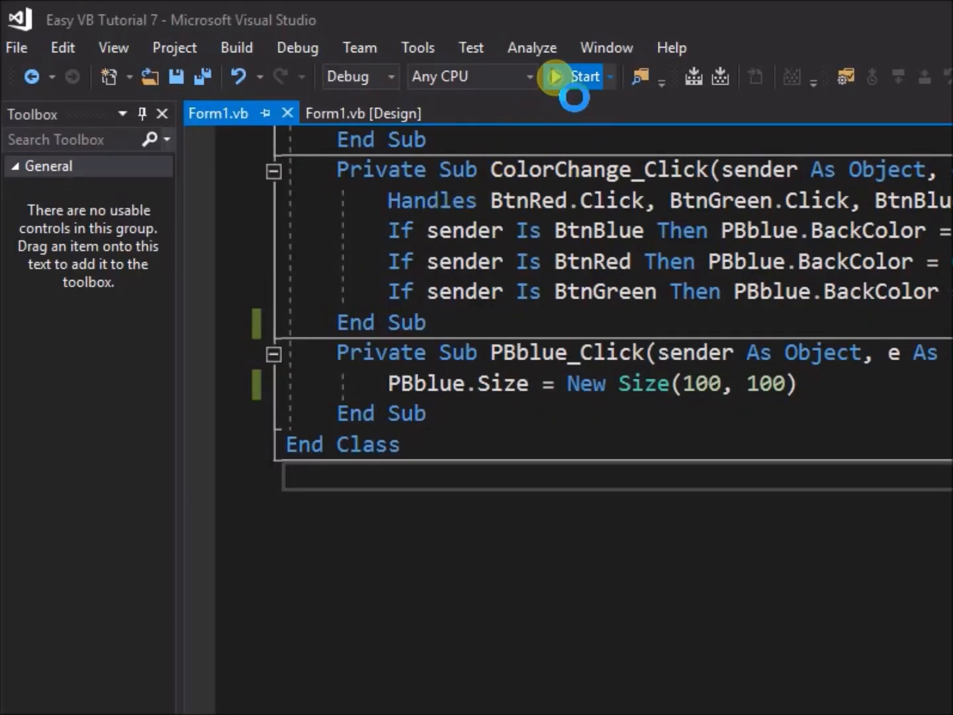
Run the form and click the blue box to confirm it grows.
click(554, 76)
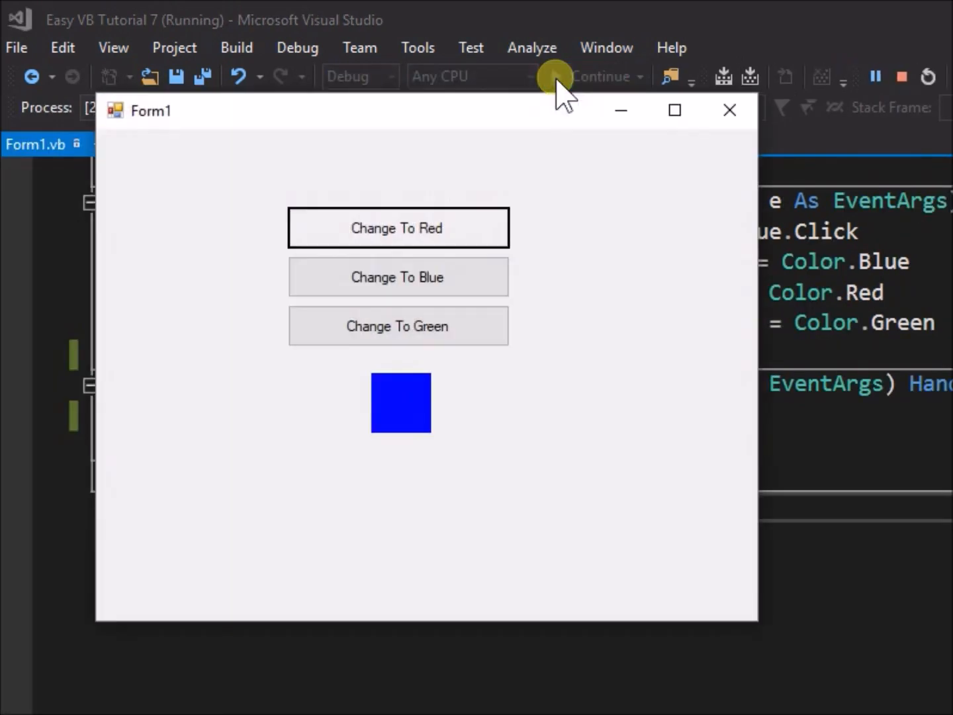
mouse_move(548, 377)
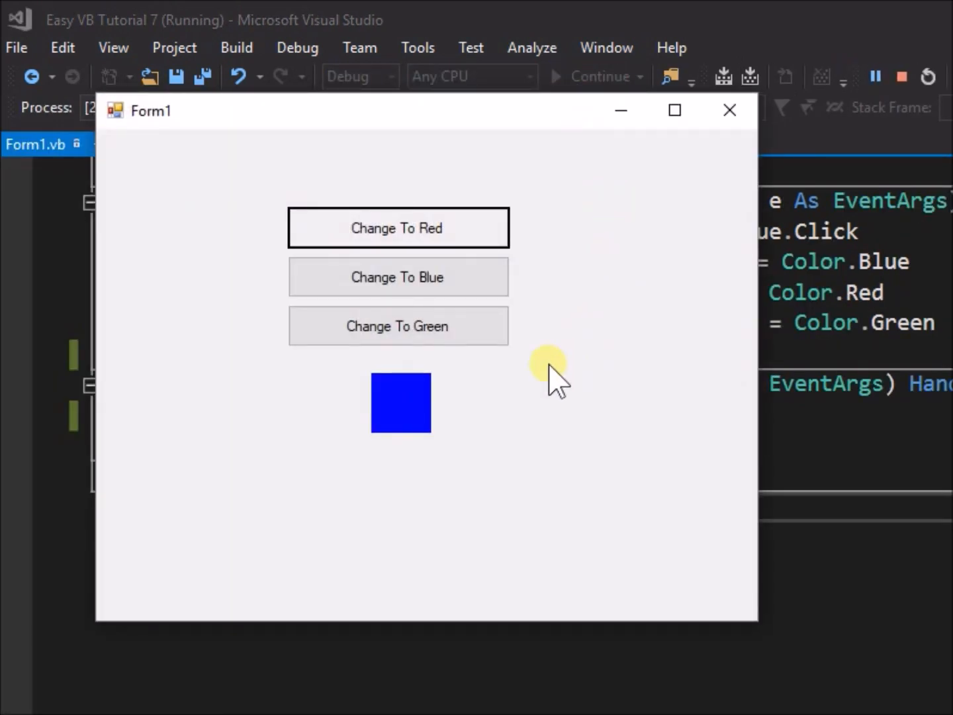
click(414, 402)
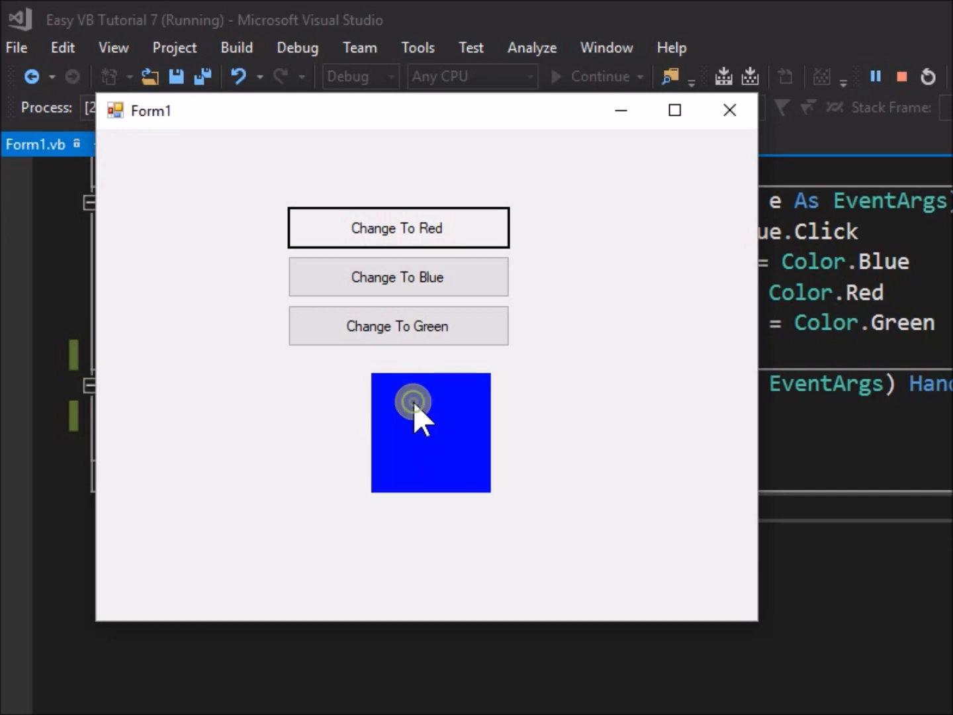
mouse_move(599, 476)
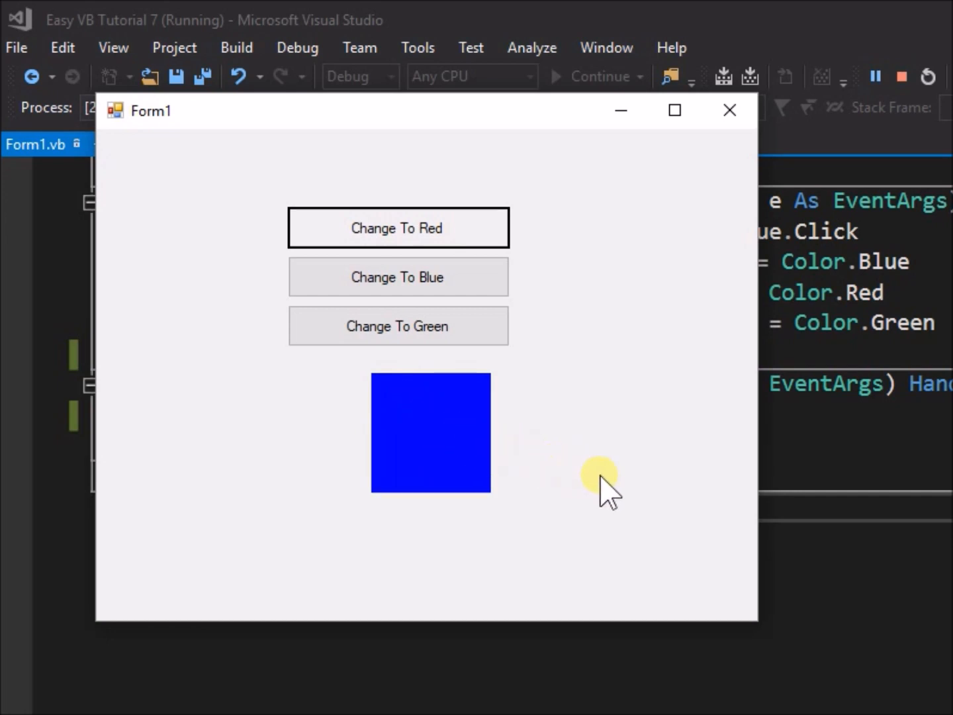
click(900, 76)
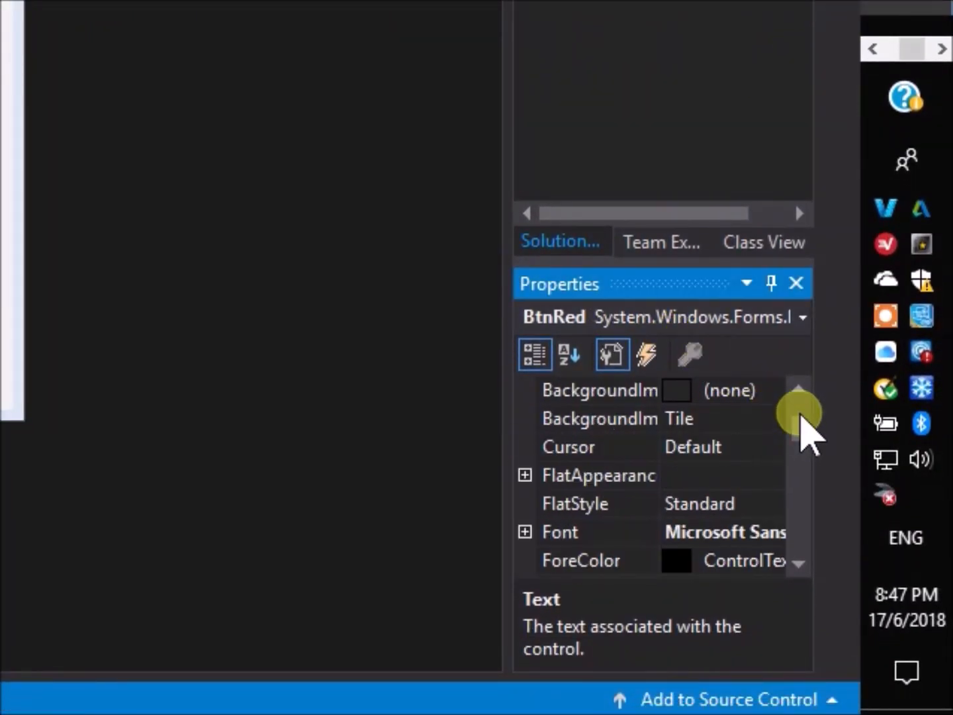
Set the Change To Red button's BackColor to red from the Custom palette.
click(771, 534)
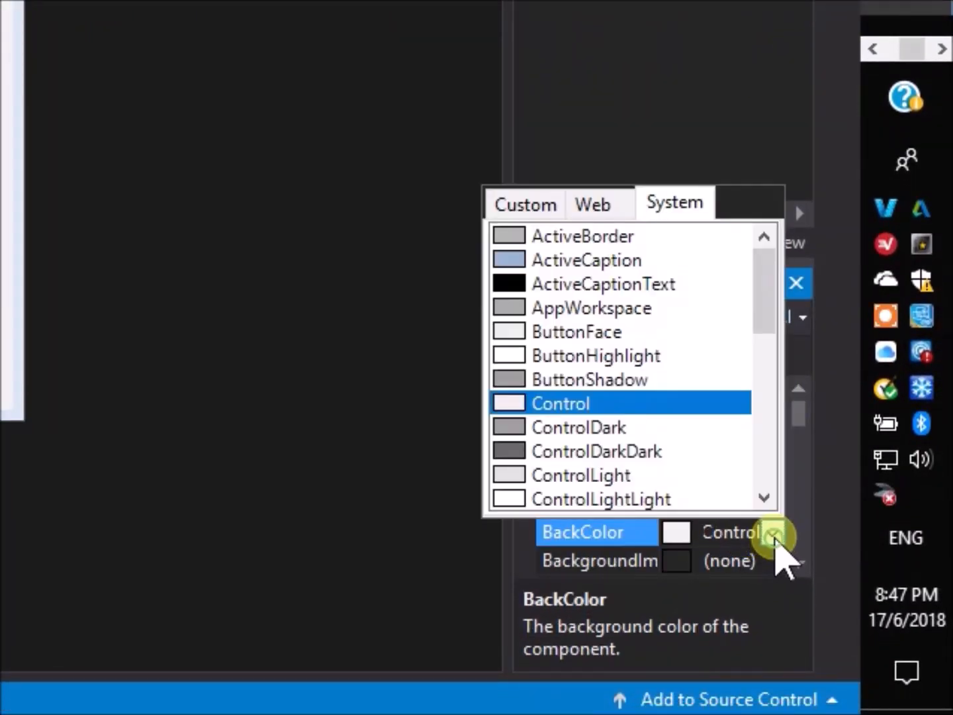
click(525, 204)
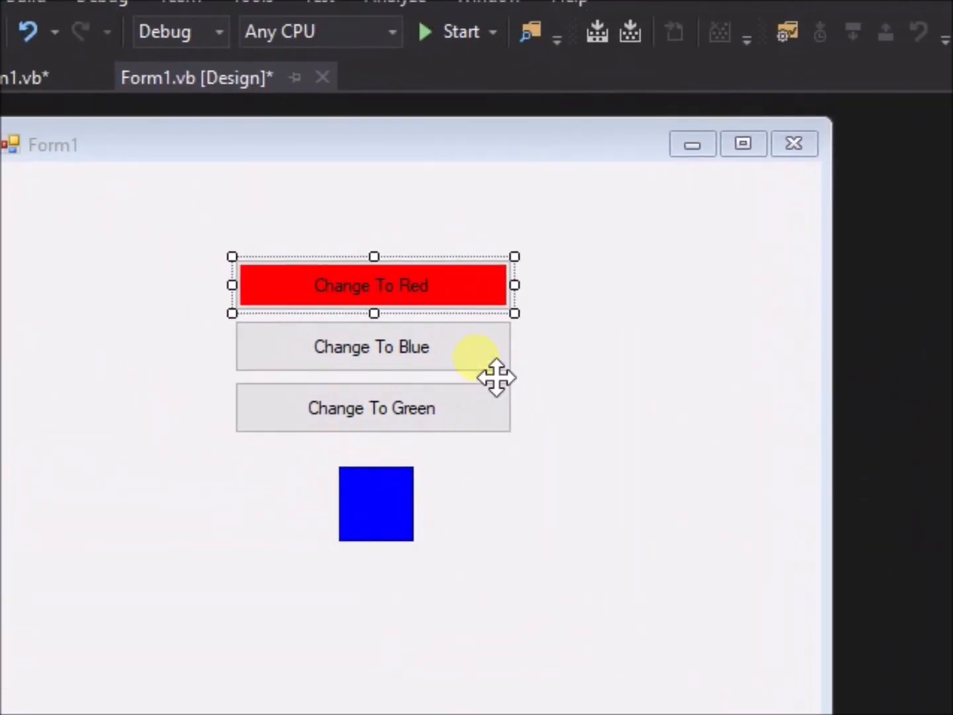
click(371, 347)
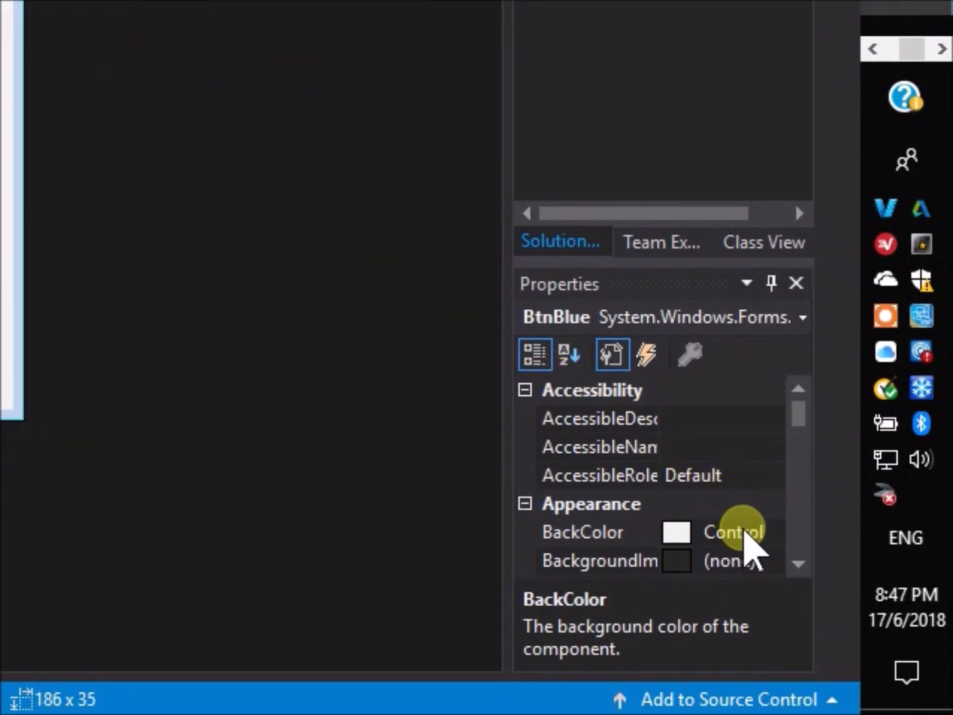
Set the Change To Blue button's BackColor to blue from the Custom palette.
click(770, 531)
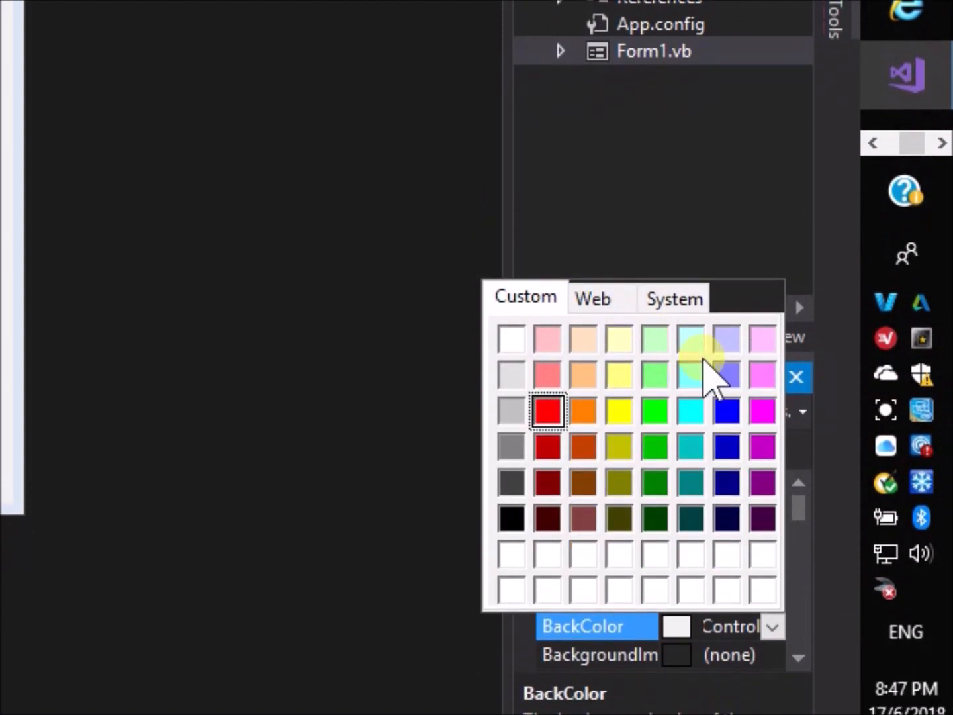
click(725, 410)
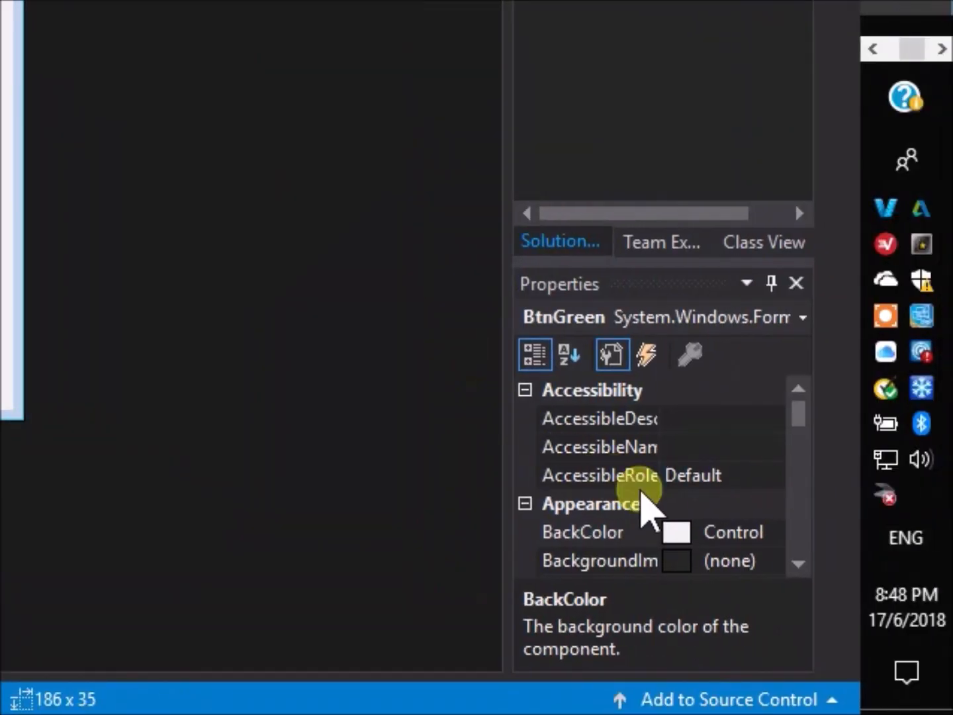
Set the Change To Green button's BackColor to the Web colour Green and save.
click(771, 531)
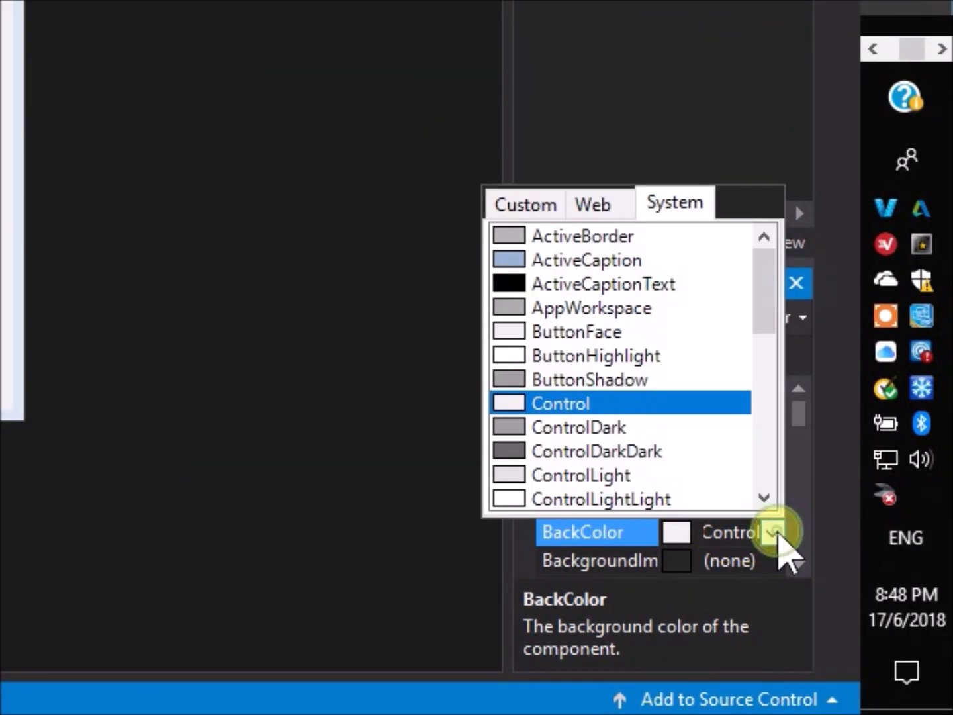
click(590, 203)
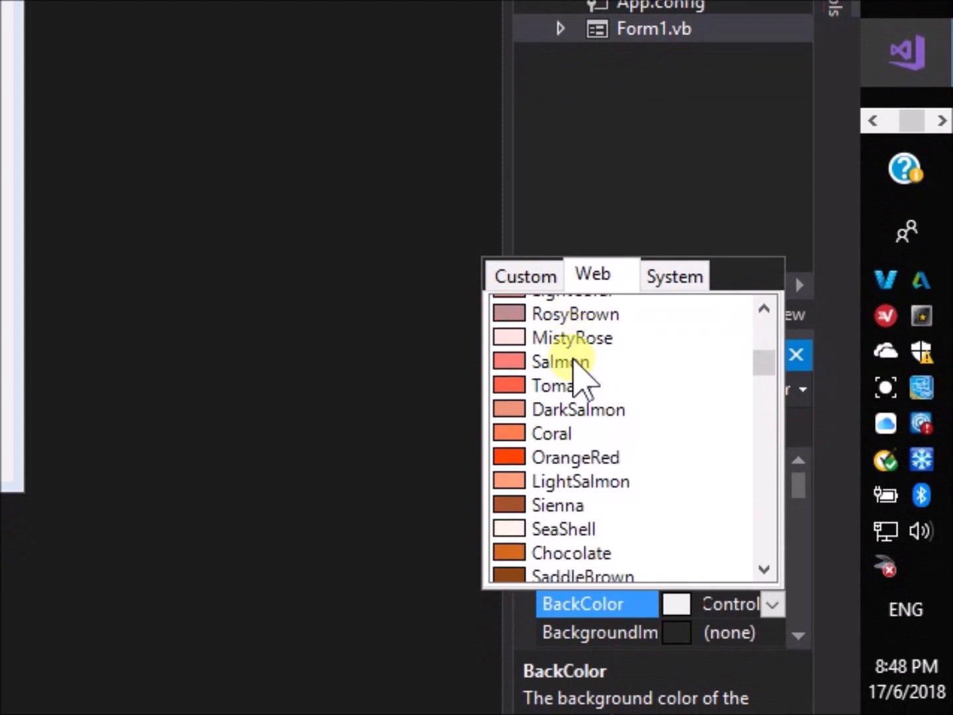
scroll(down, 3)
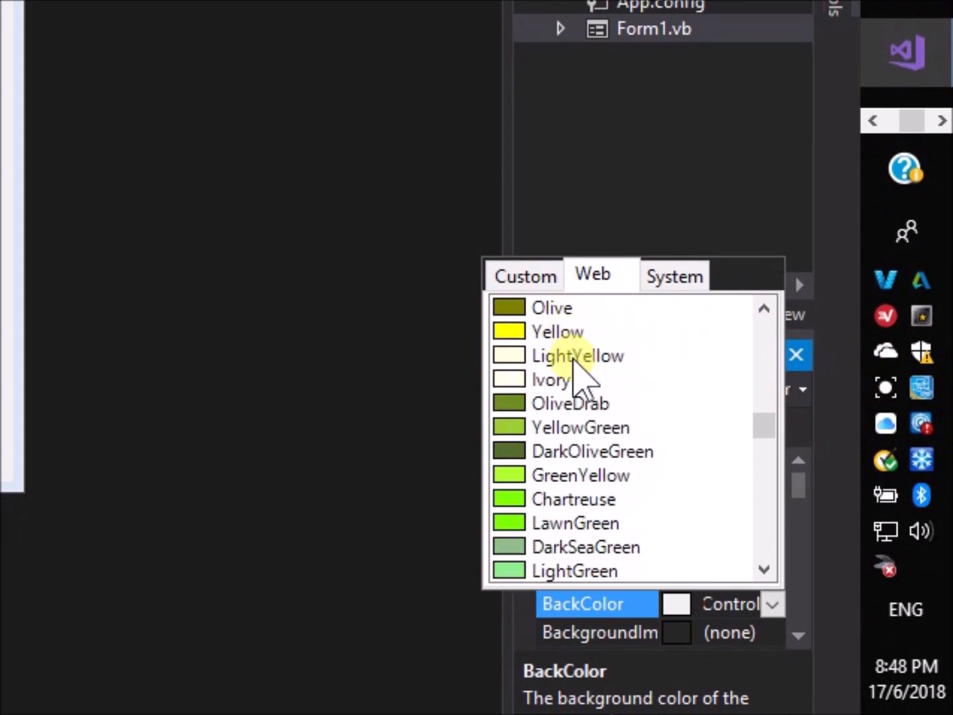
scroll(down, 3)
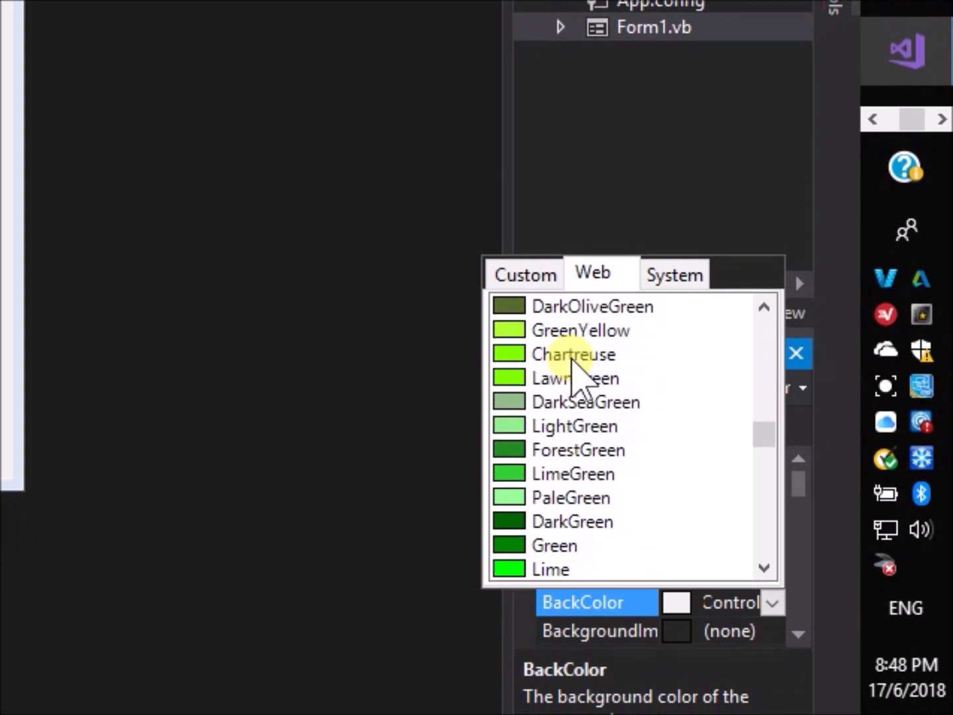
click(554, 544)
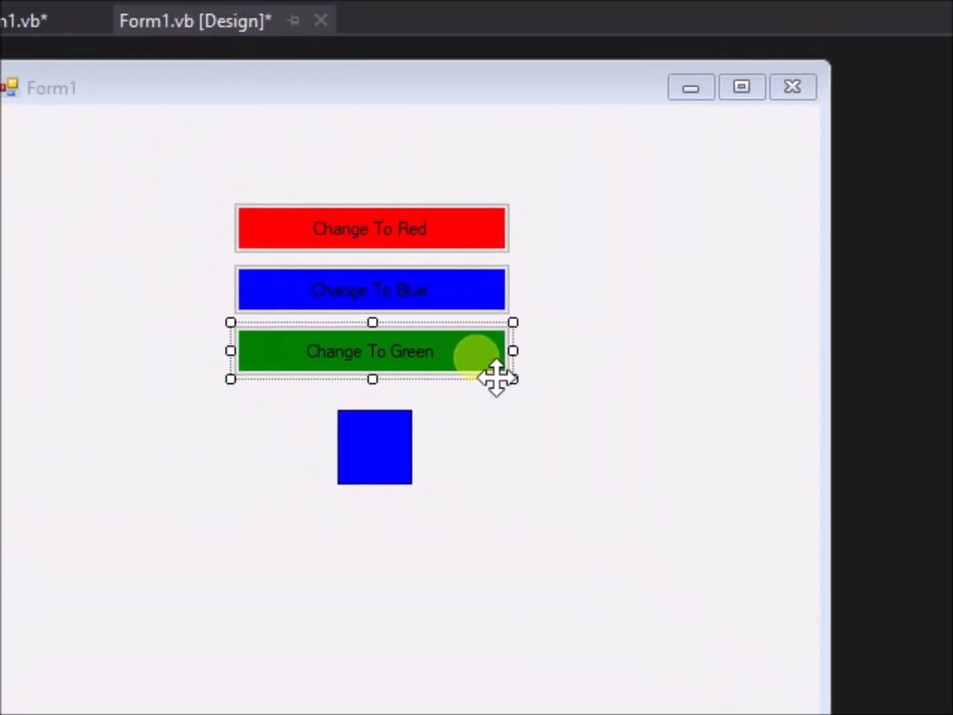
key(F5)
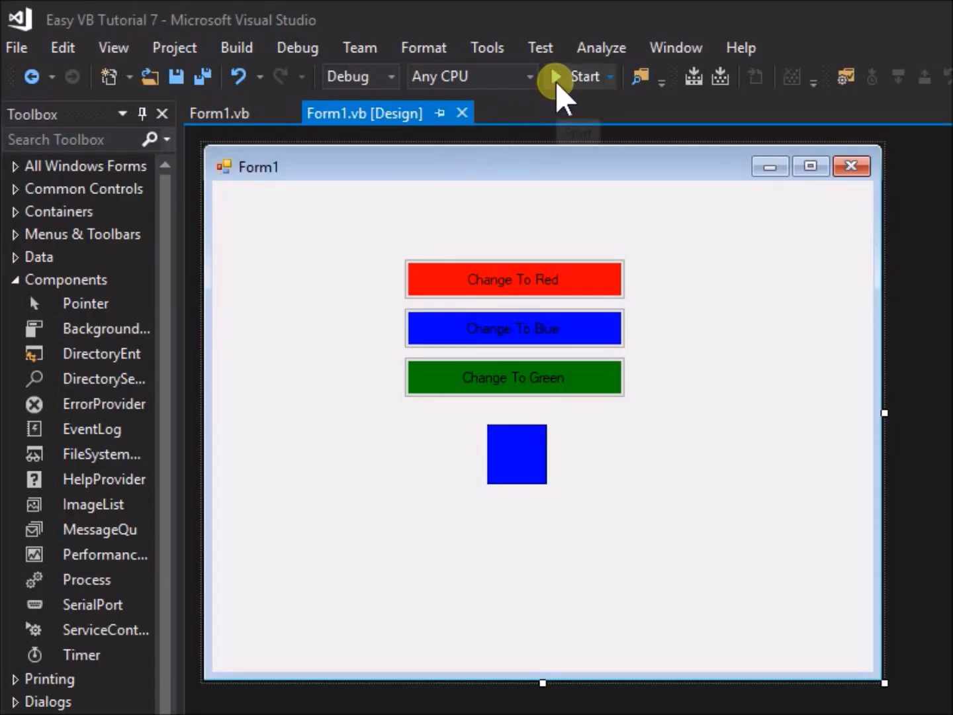
Run the app and use the buttons to turn the box green, then red.
click(554, 77)
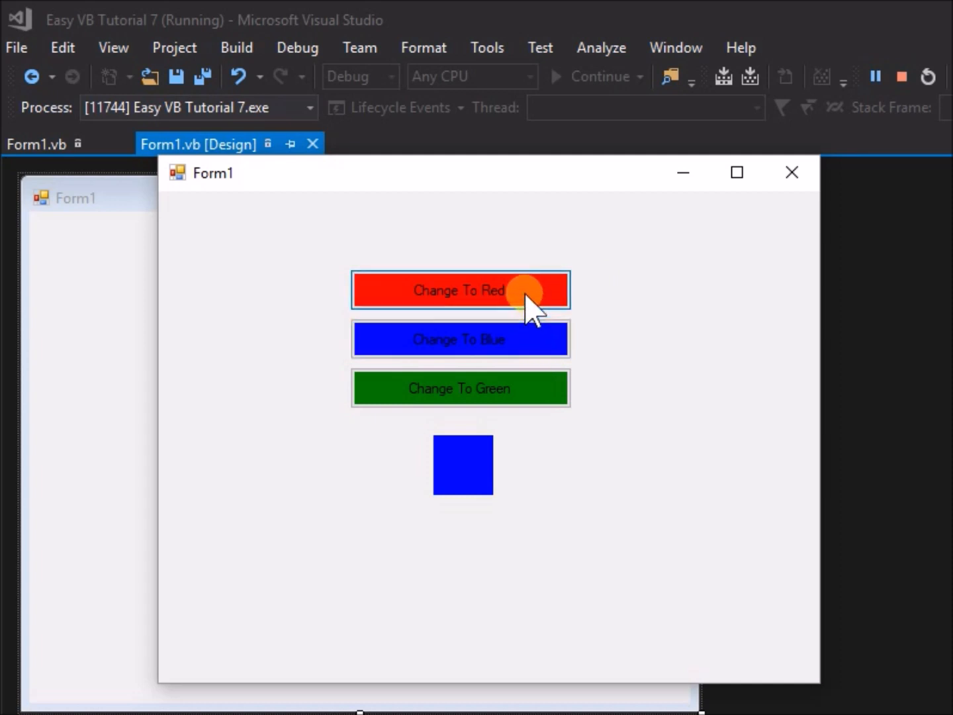
click(460, 388)
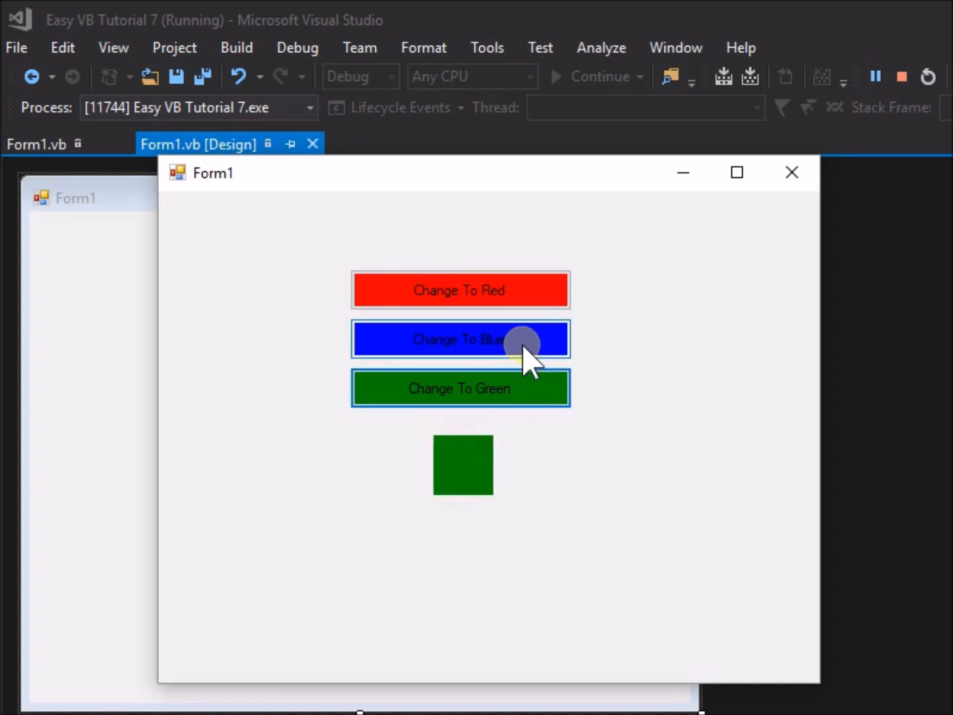
click(460, 290)
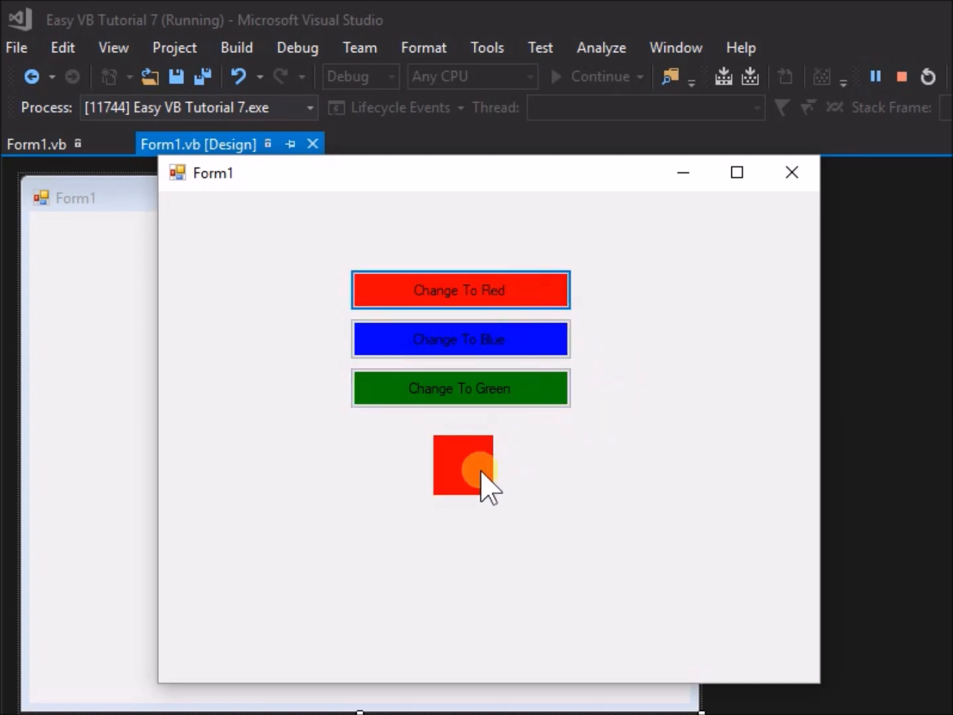
click(459, 339)
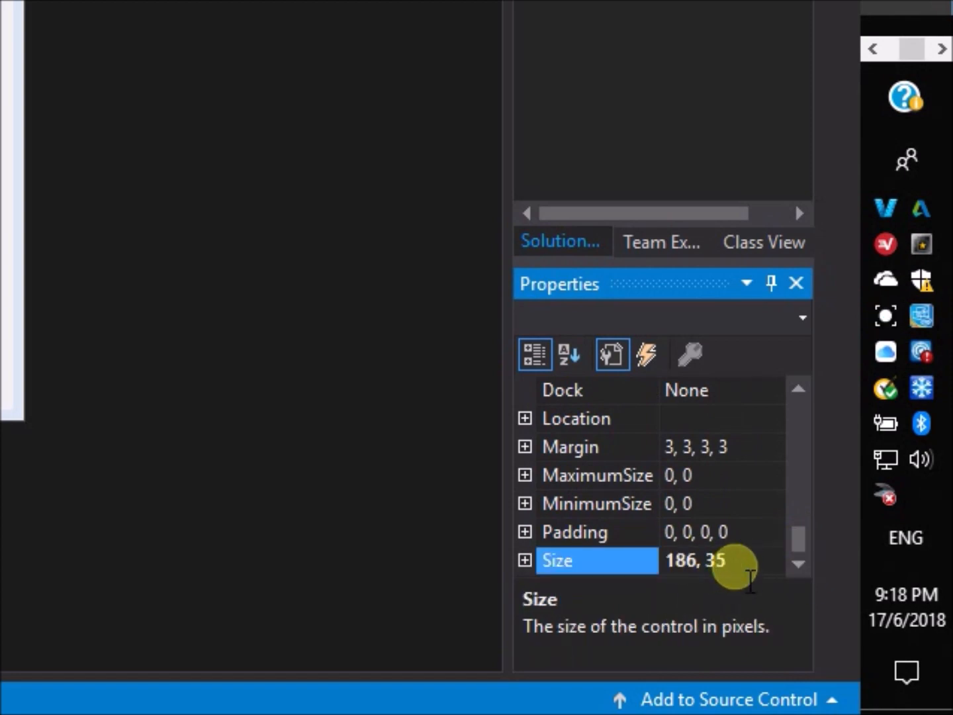
Change the button's Size property to 200, 50.
text(20)
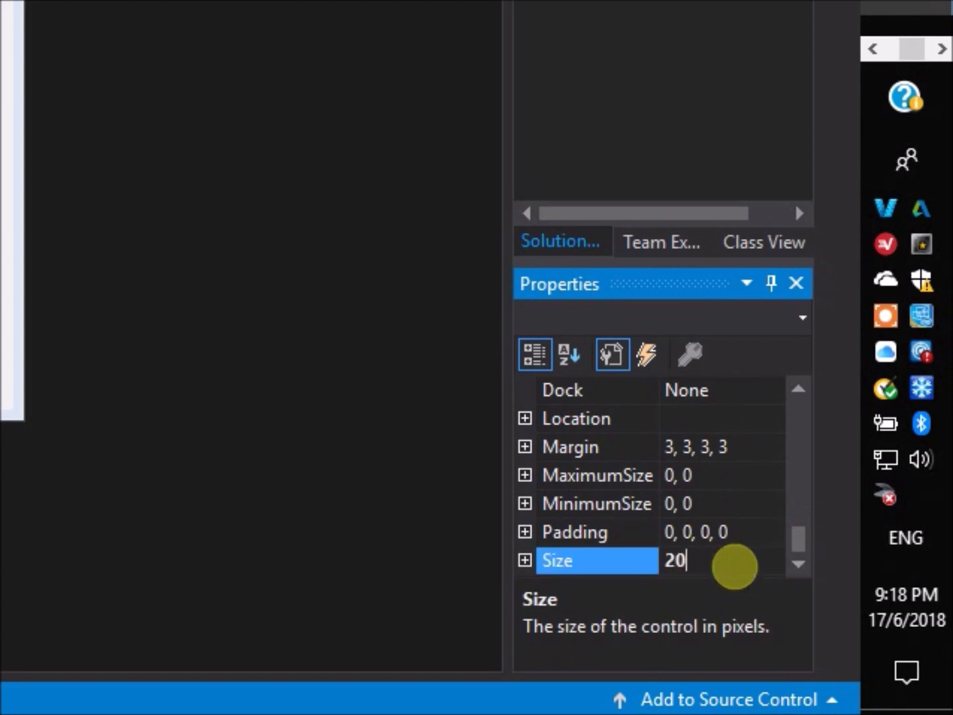
text(00,)
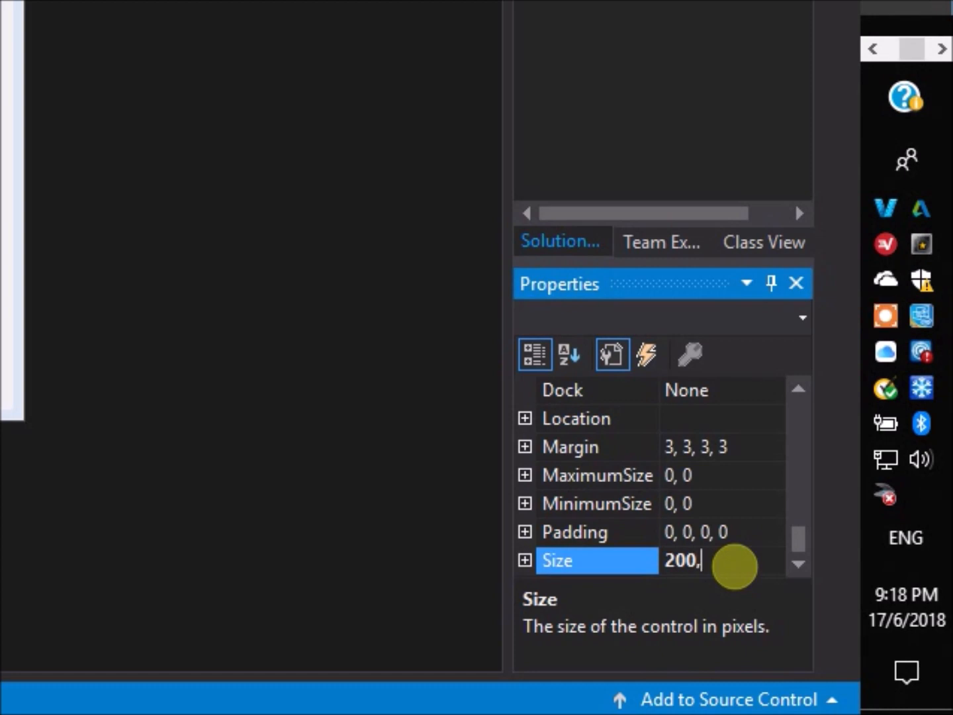
text(50)
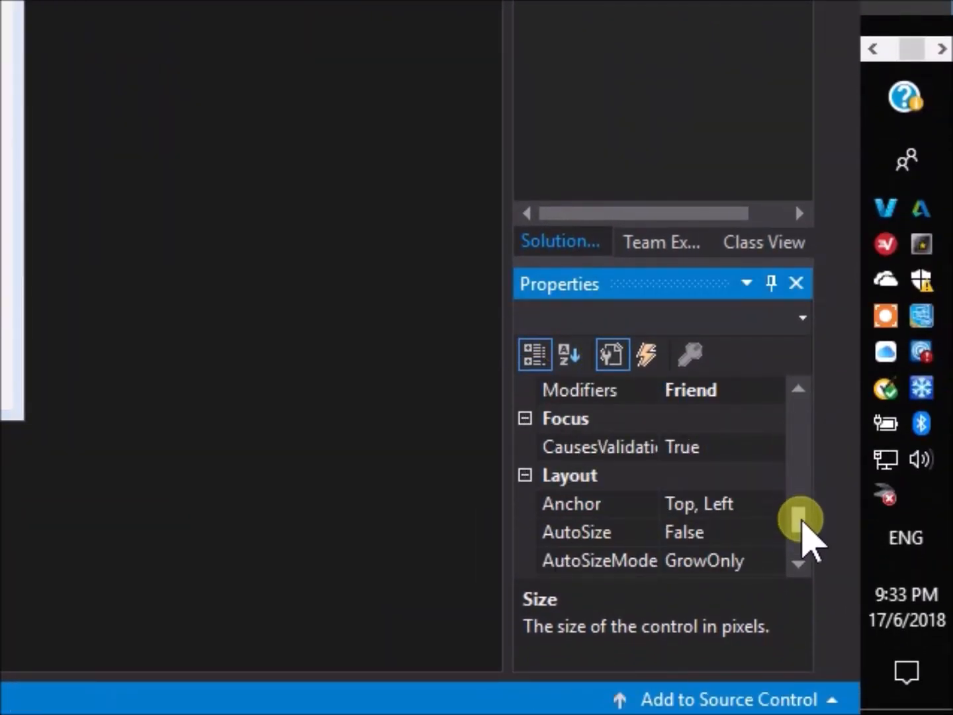
Expand Font, set Bold to True and enter a font size of 14.
scroll(up, 3)
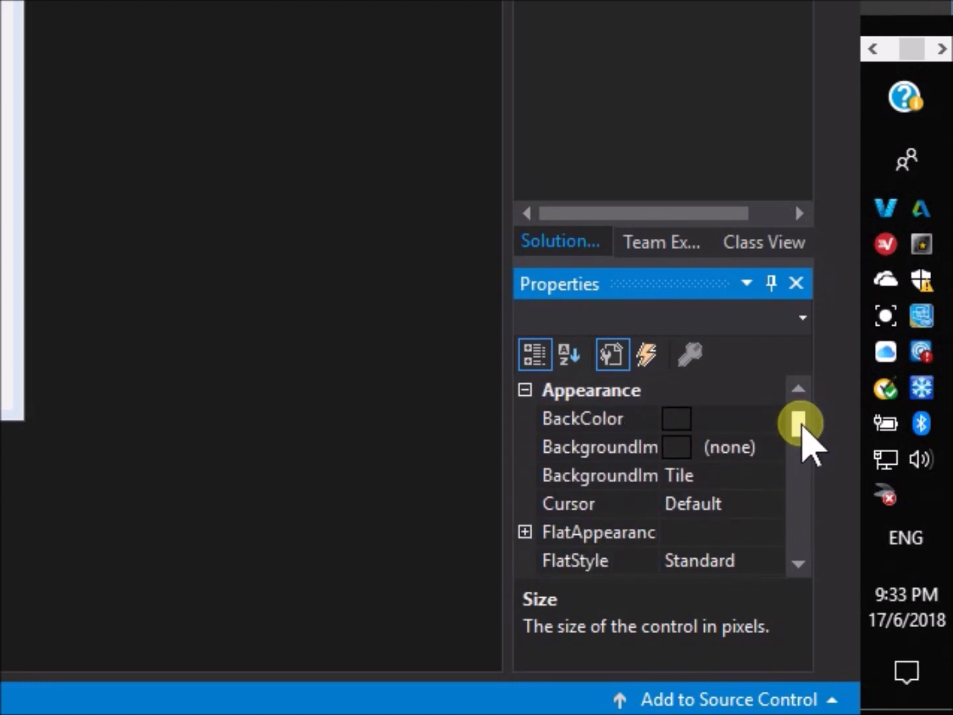
scroll(down, 3)
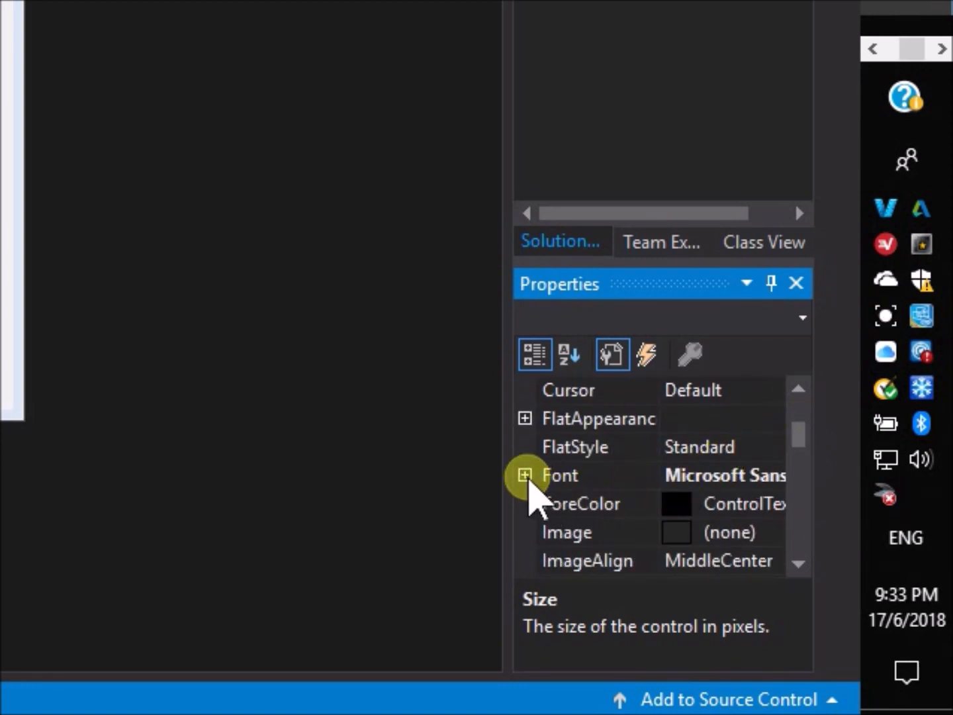
click(524, 475)
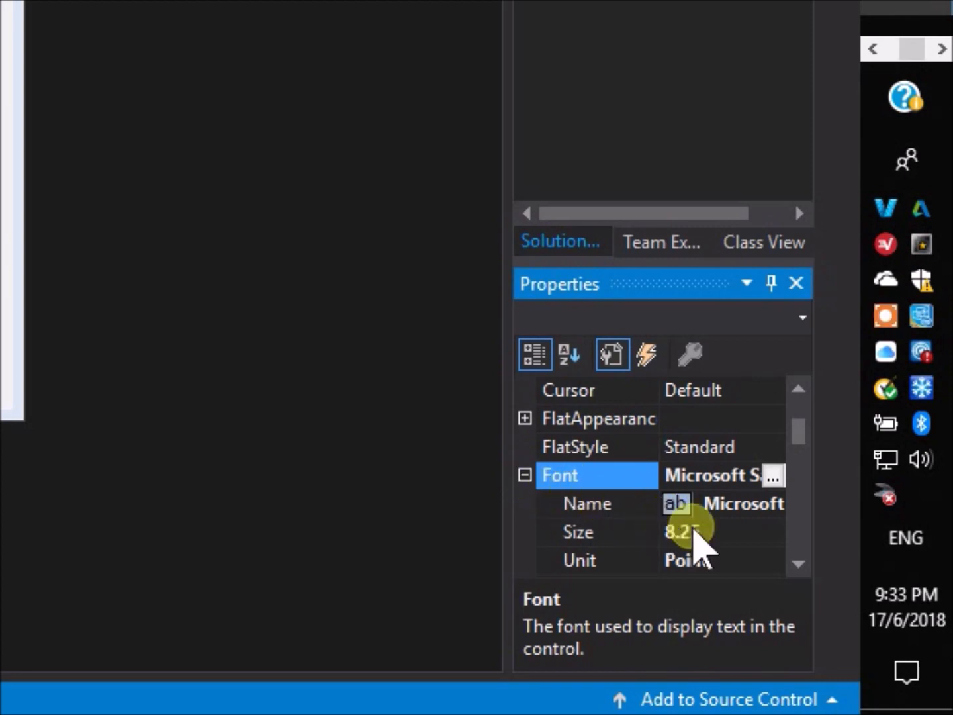
scroll(down, 3)
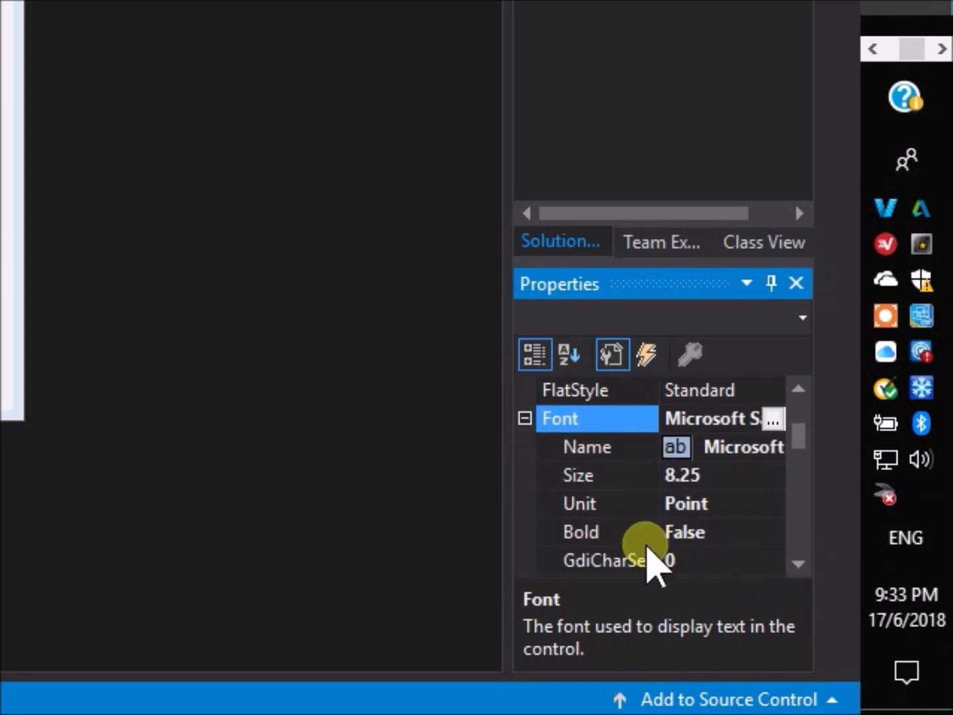
click(595, 531)
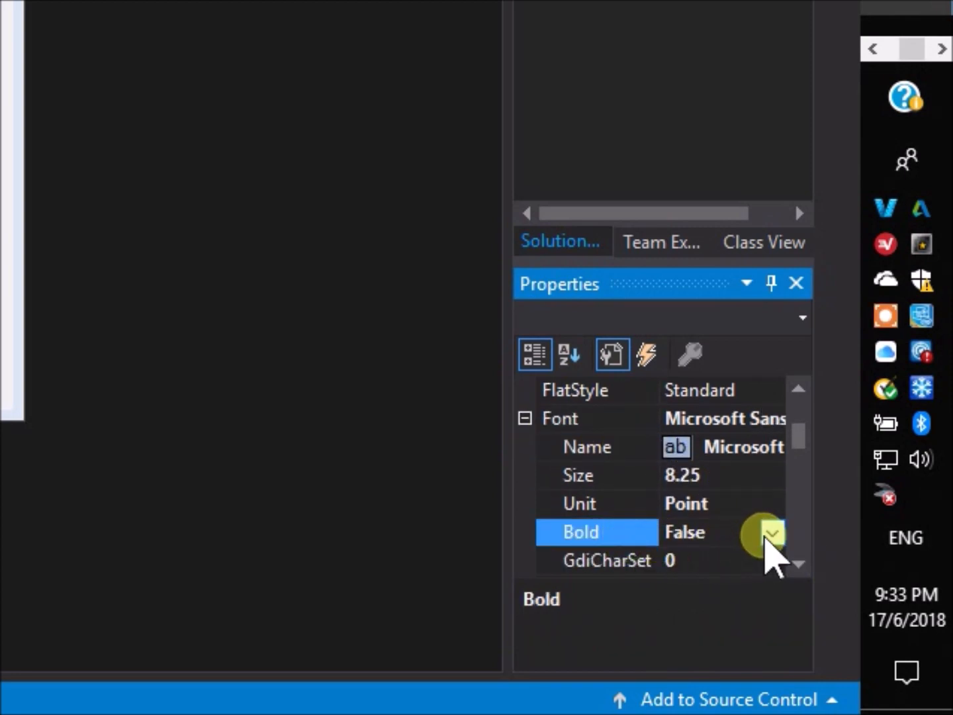
click(771, 532)
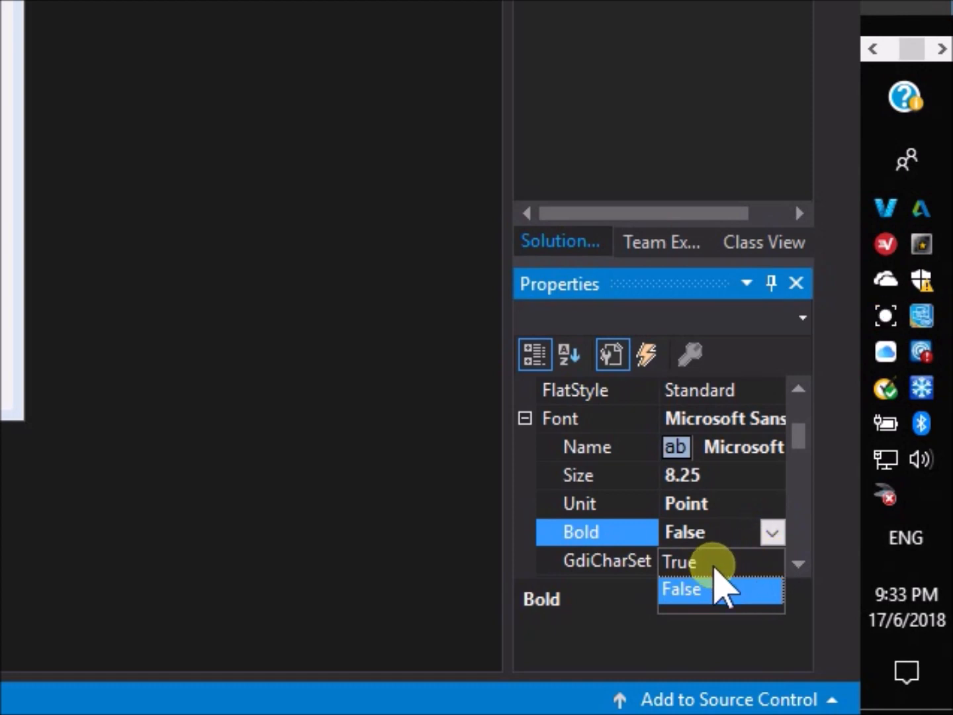
click(679, 561)
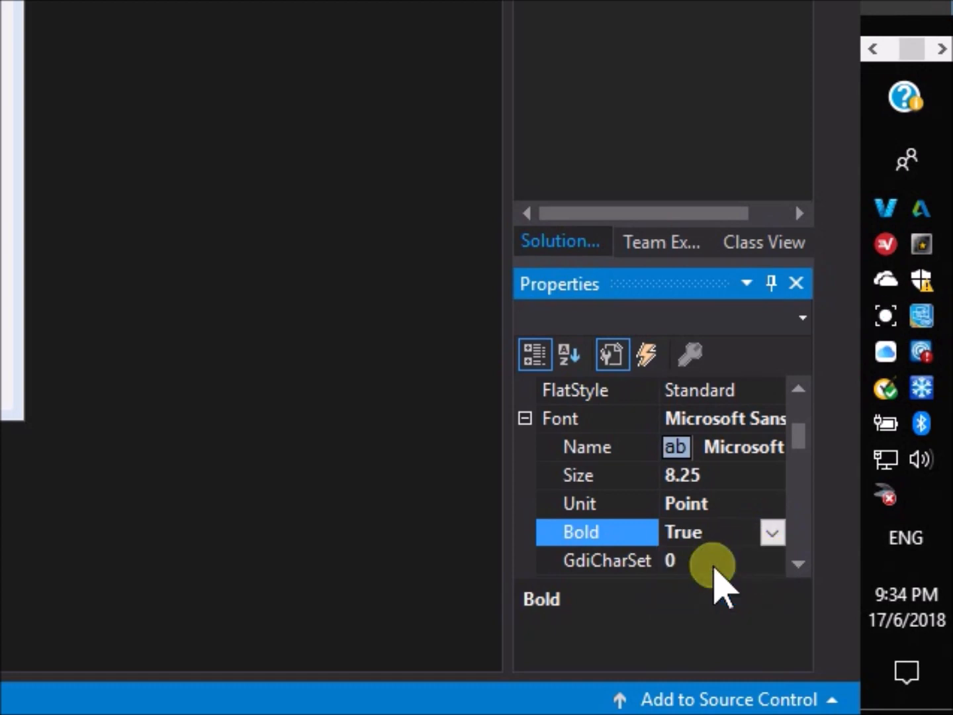
mouse_move(615, 483)
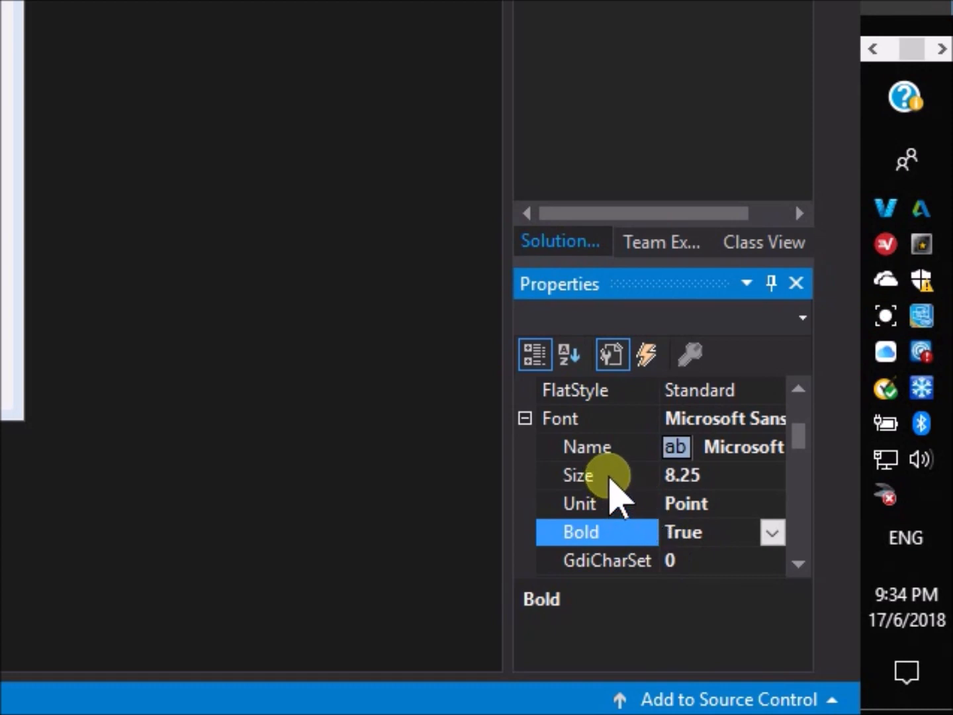
click(596, 475)
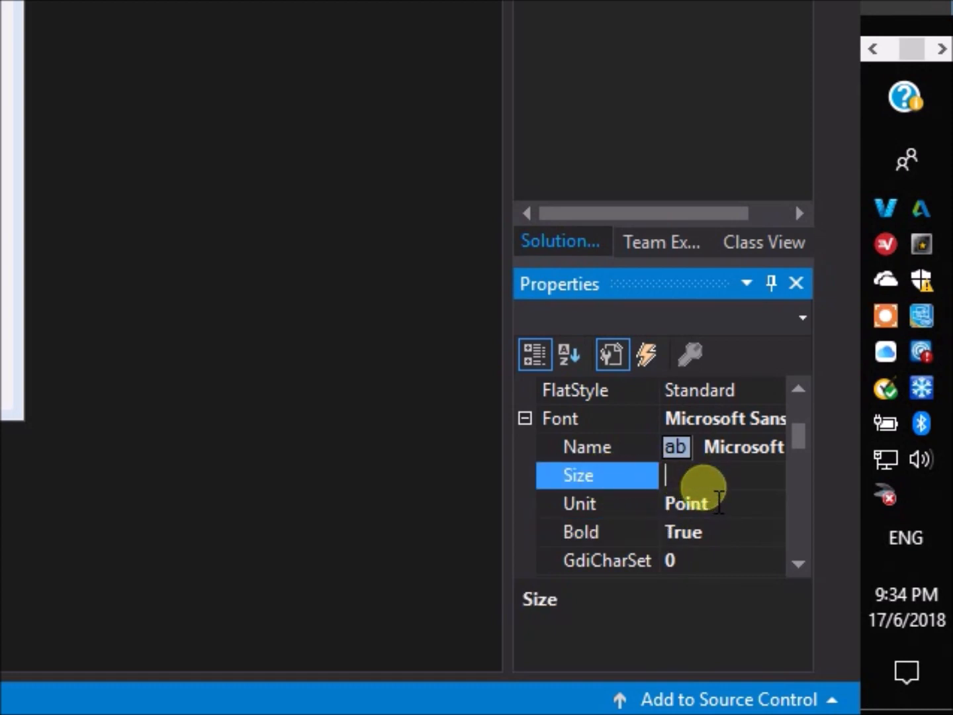
text(1)
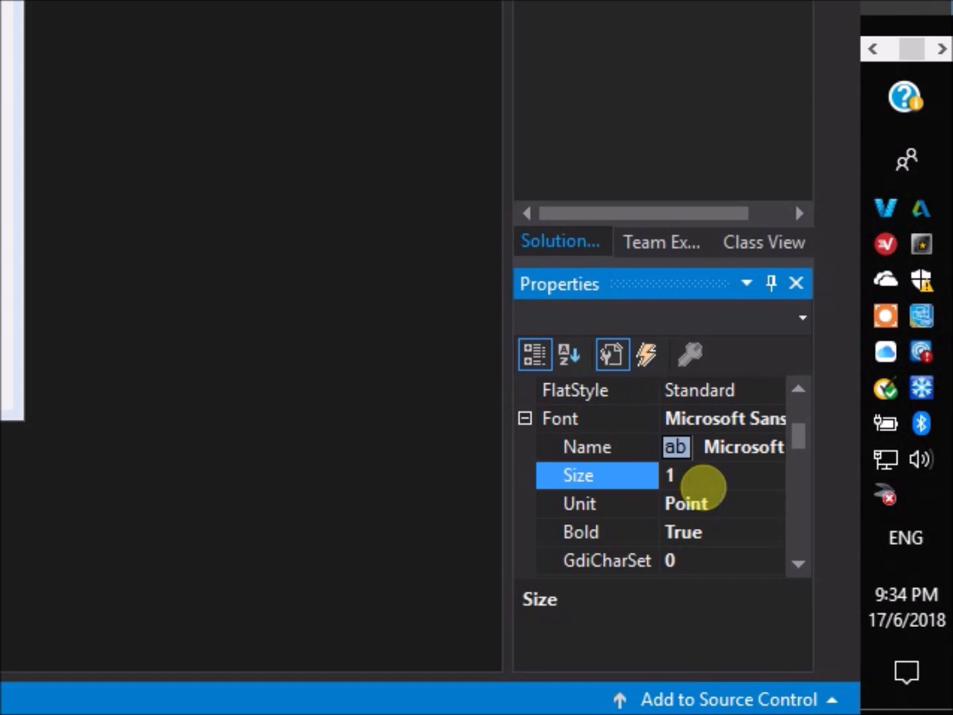
text(14)
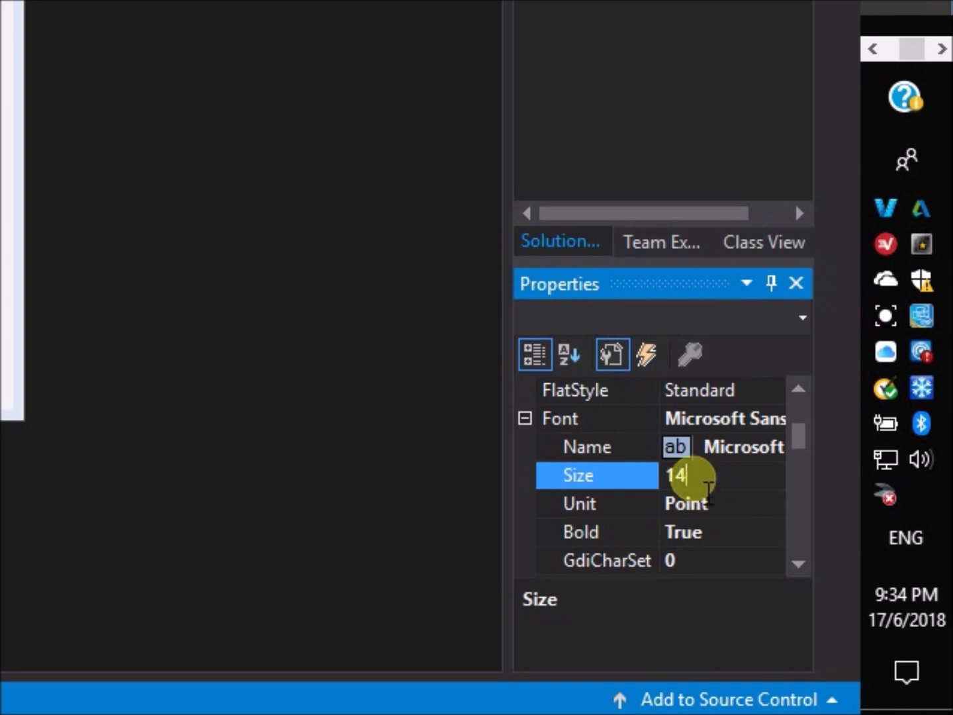
Set the button's Font Name to Mouser at 14 pt and collapse the Font group.
click(586, 446)
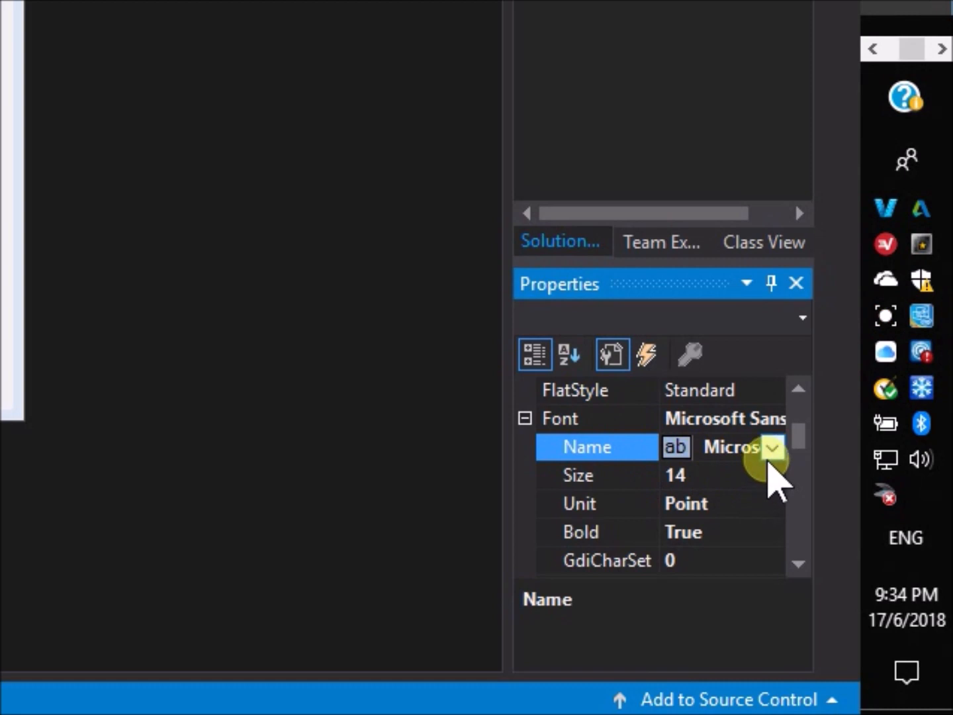
click(771, 447)
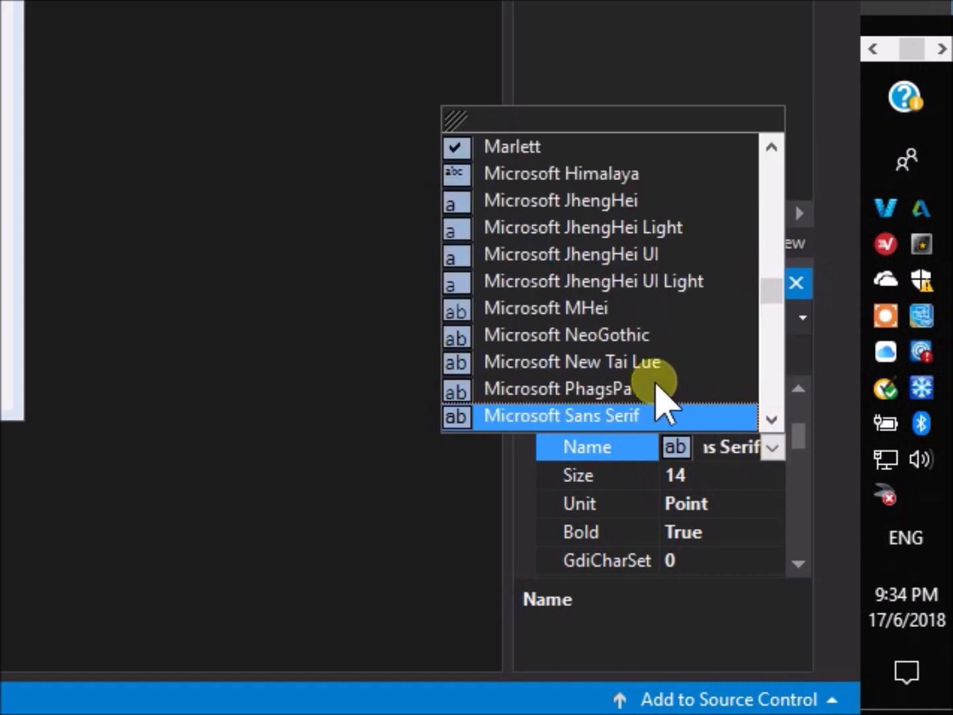
scroll(down, 3)
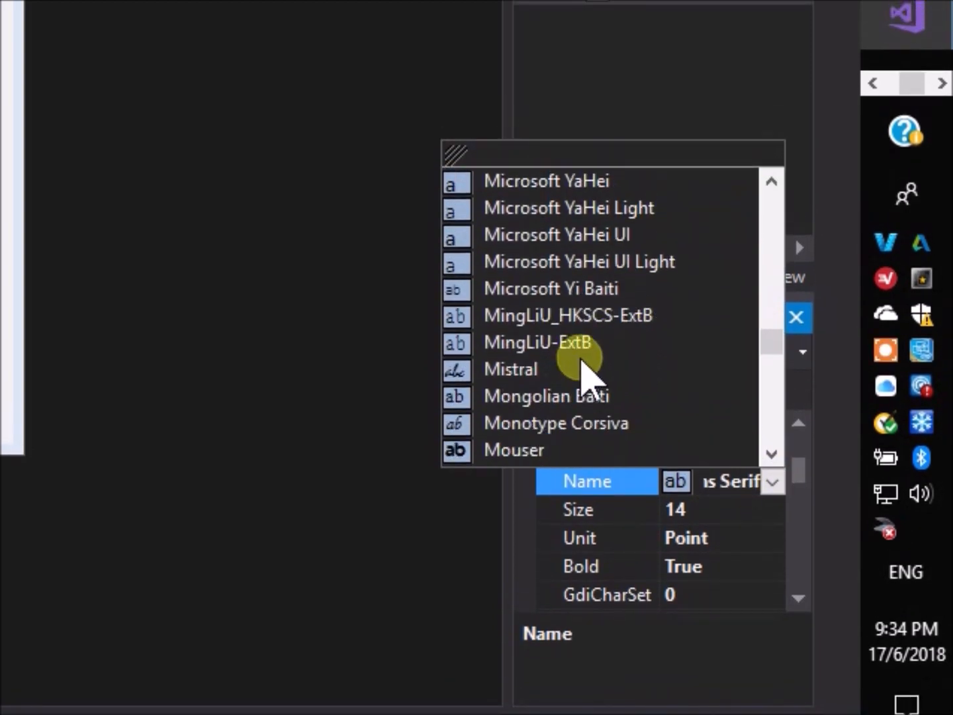
scroll(down, 3)
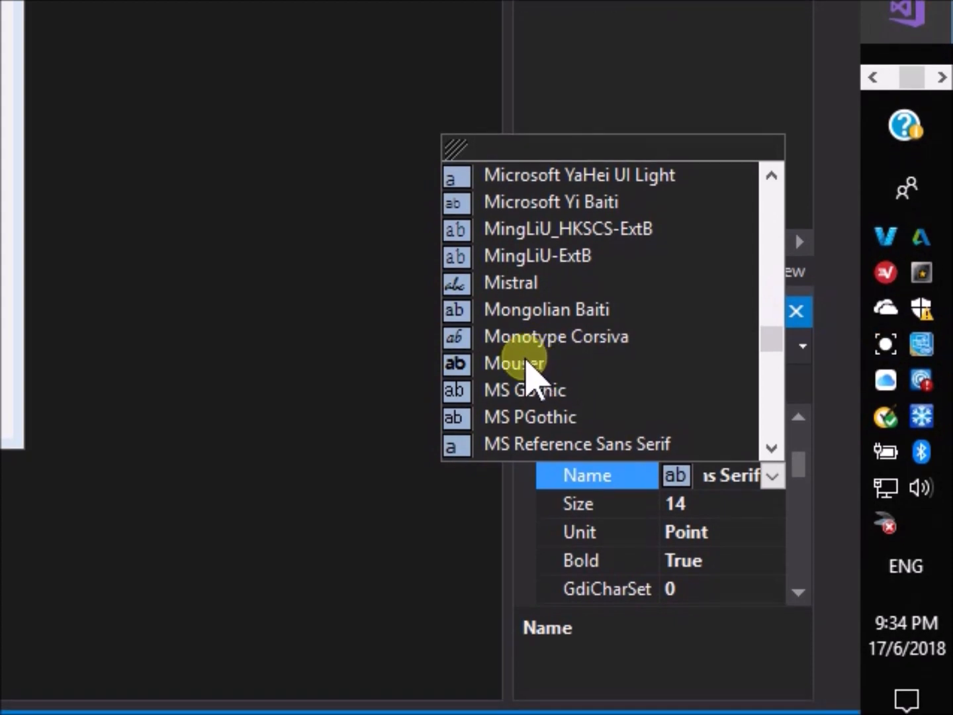
click(515, 363)
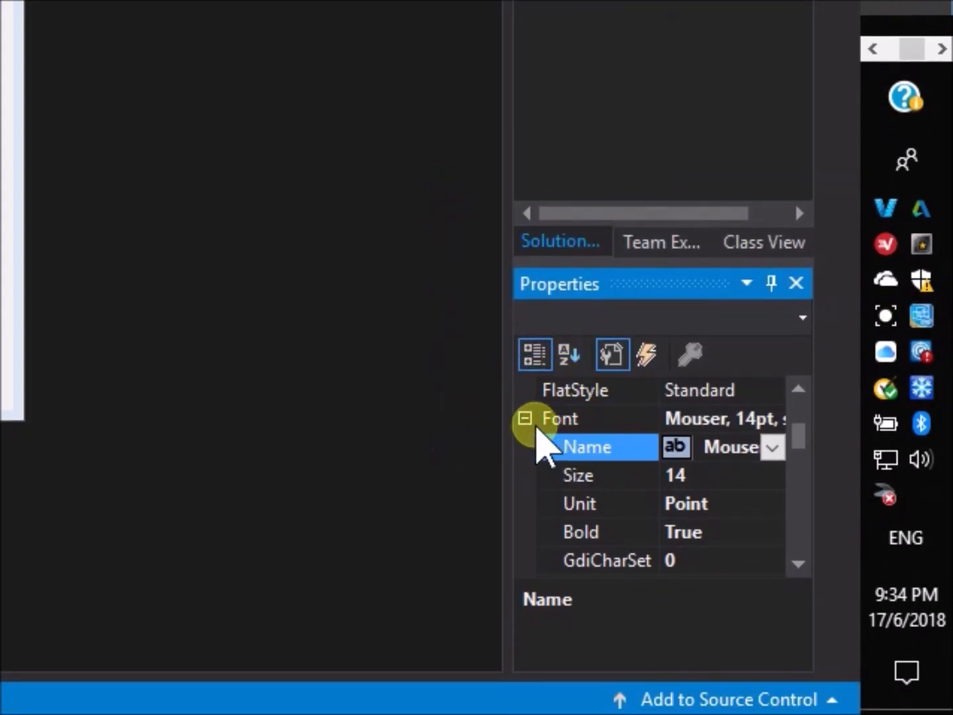
click(526, 417)
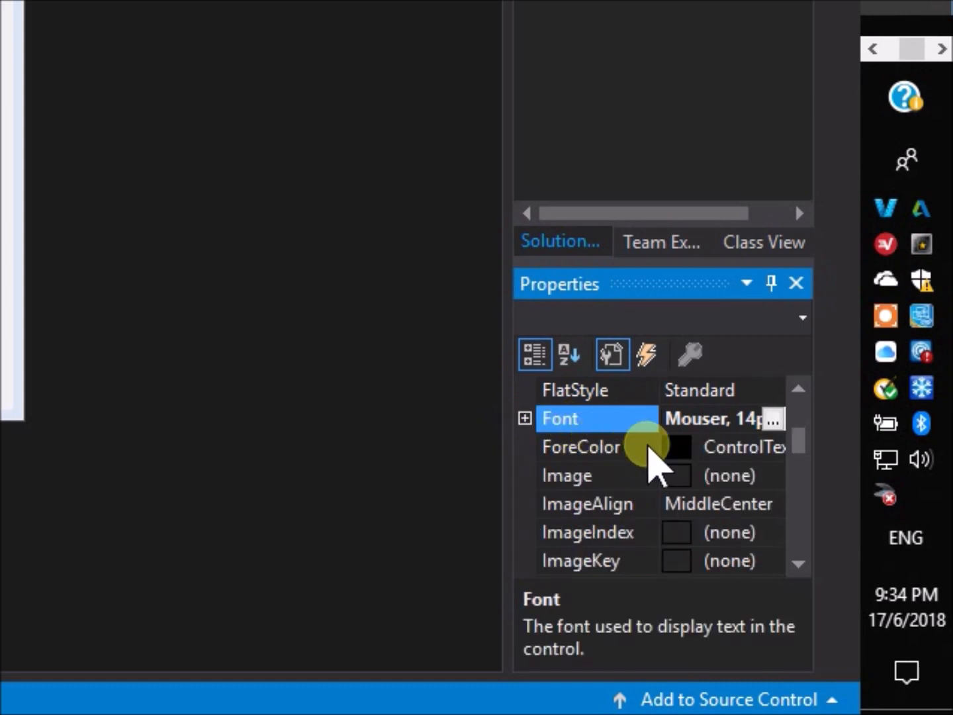
Set the button's ForeColor to White.
click(581, 447)
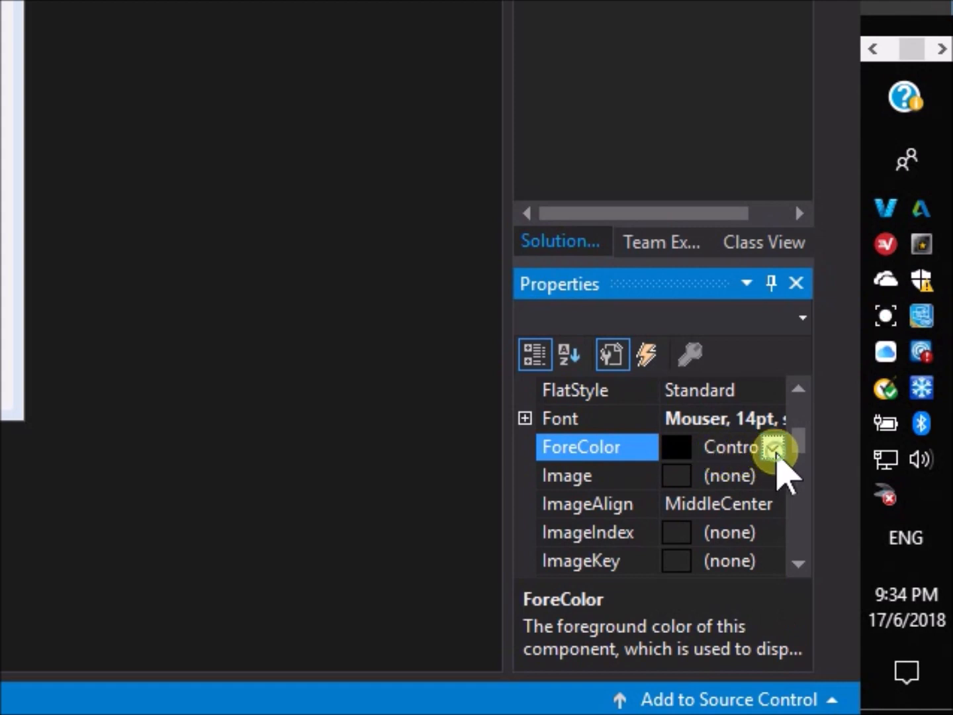
click(772, 447)
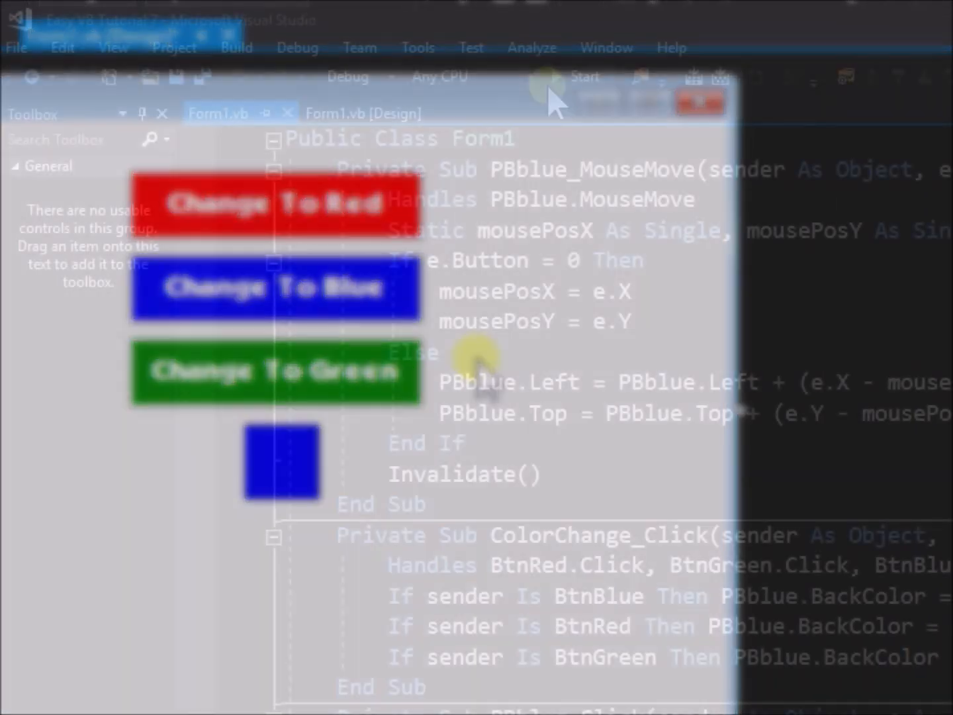
Run the form, use the Red, Blue and Green buttons to recolour the square, then close it.
click(585, 76)
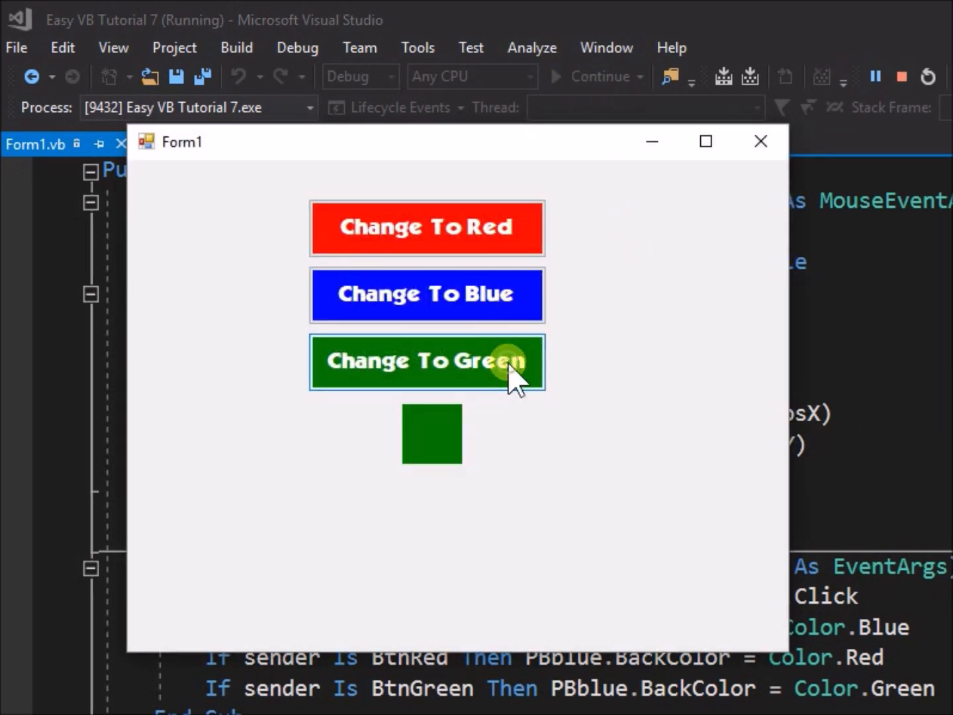
click(427, 228)
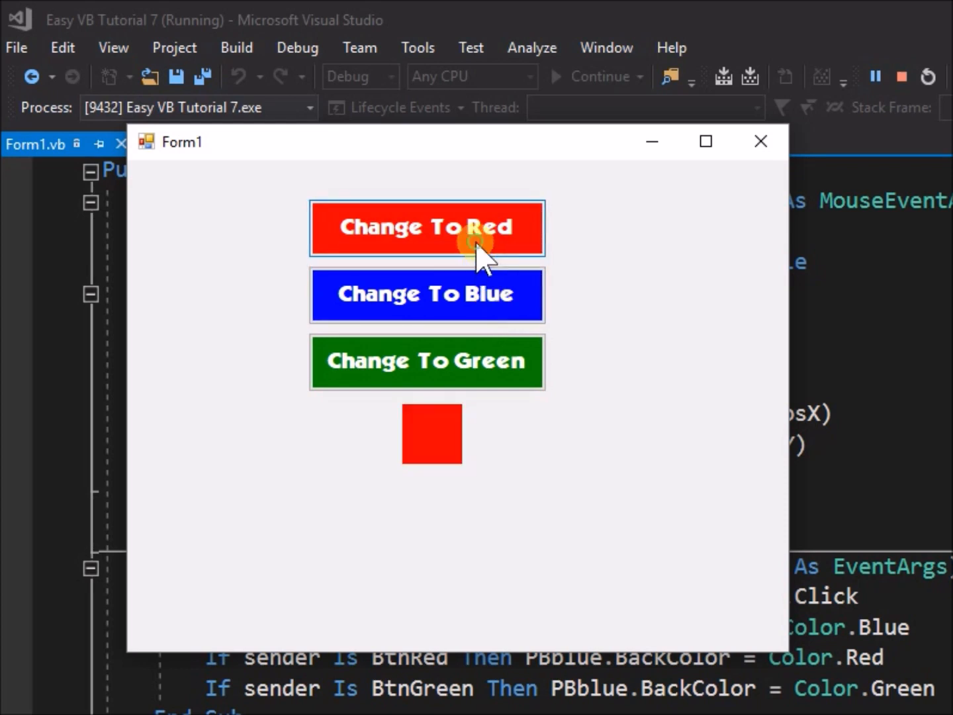
click(426, 227)
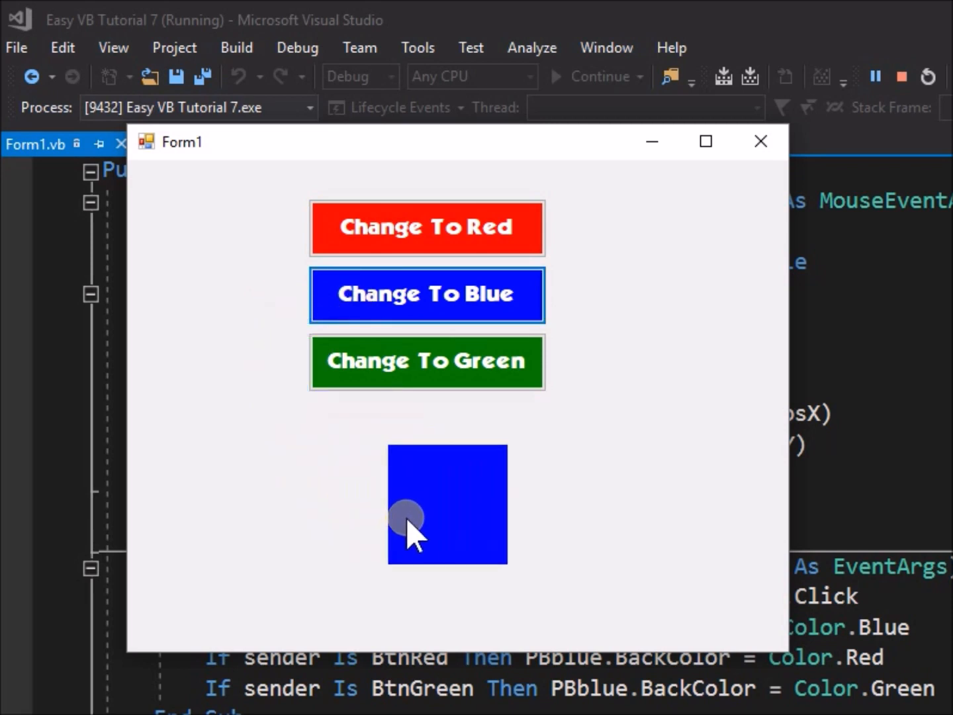
click(426, 362)
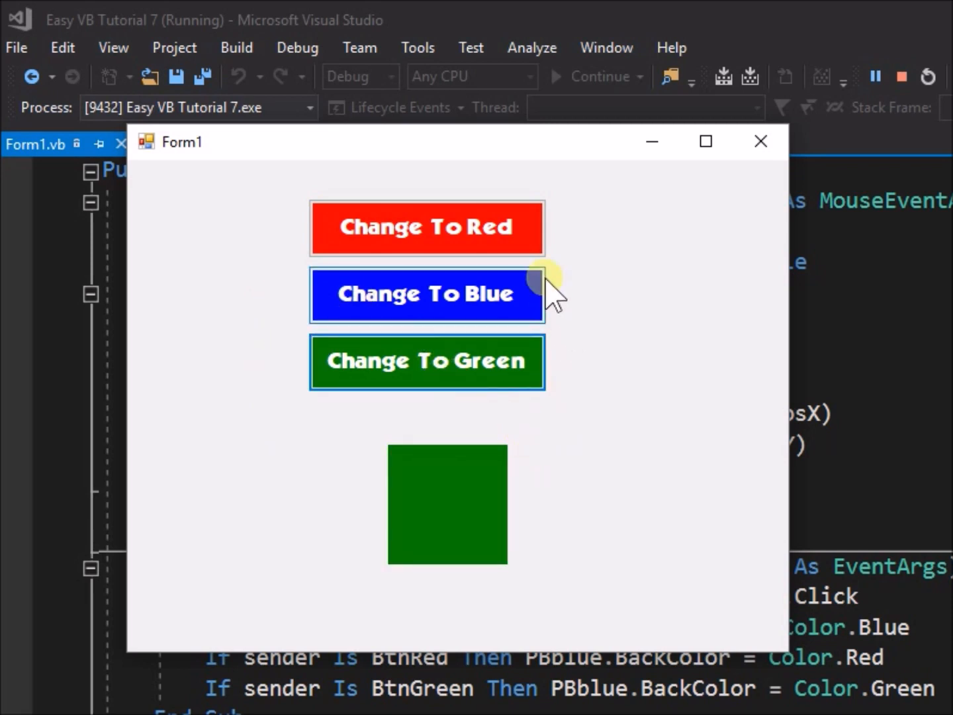
click(426, 294)
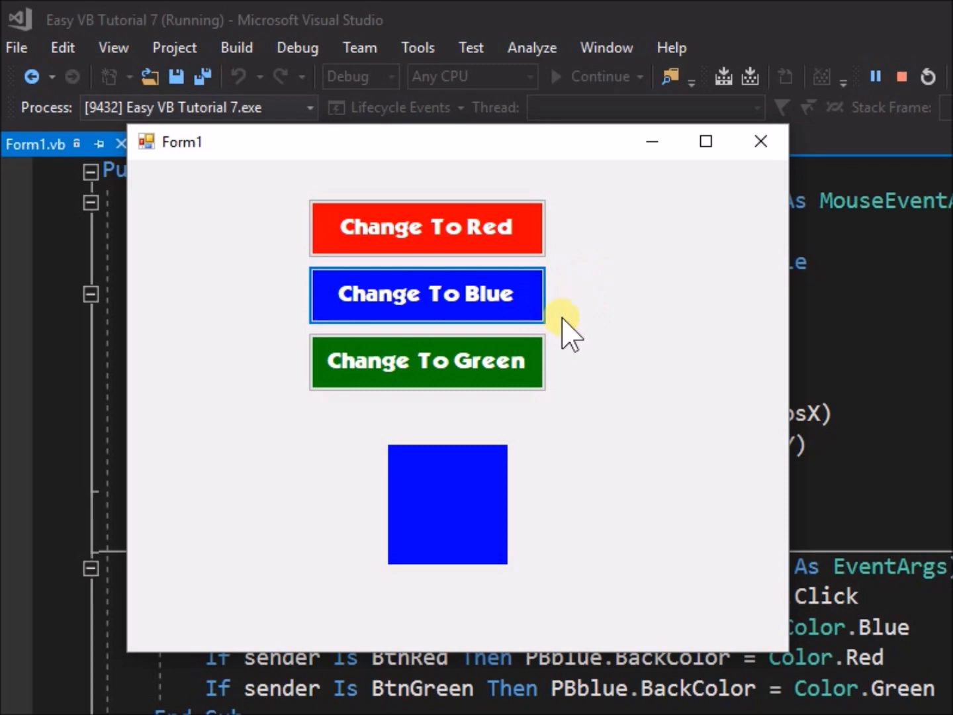
click(427, 362)
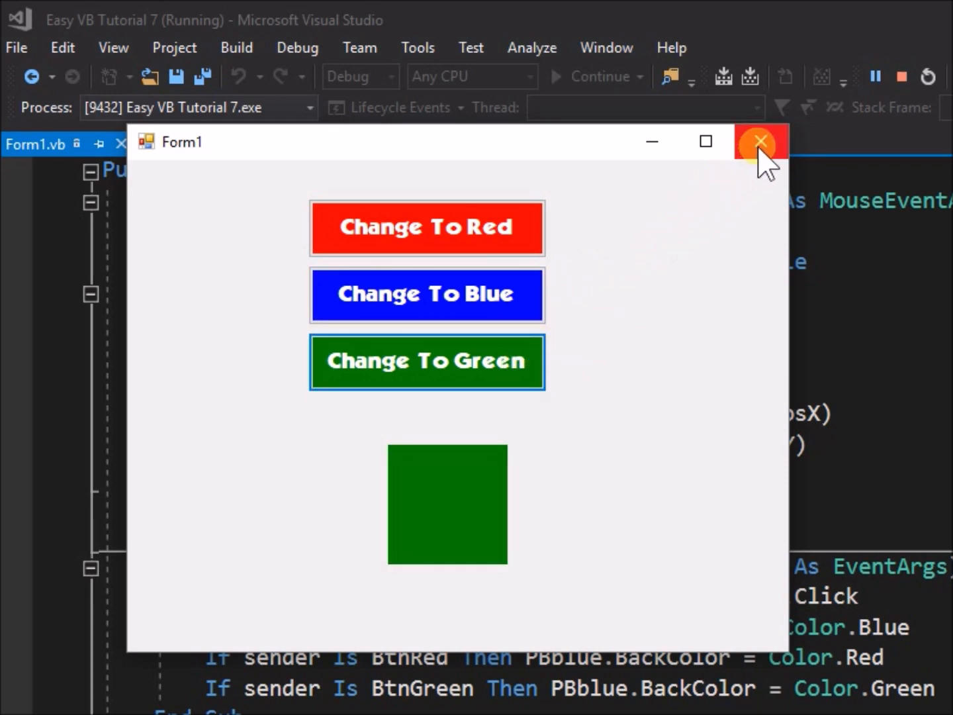
click(760, 142)
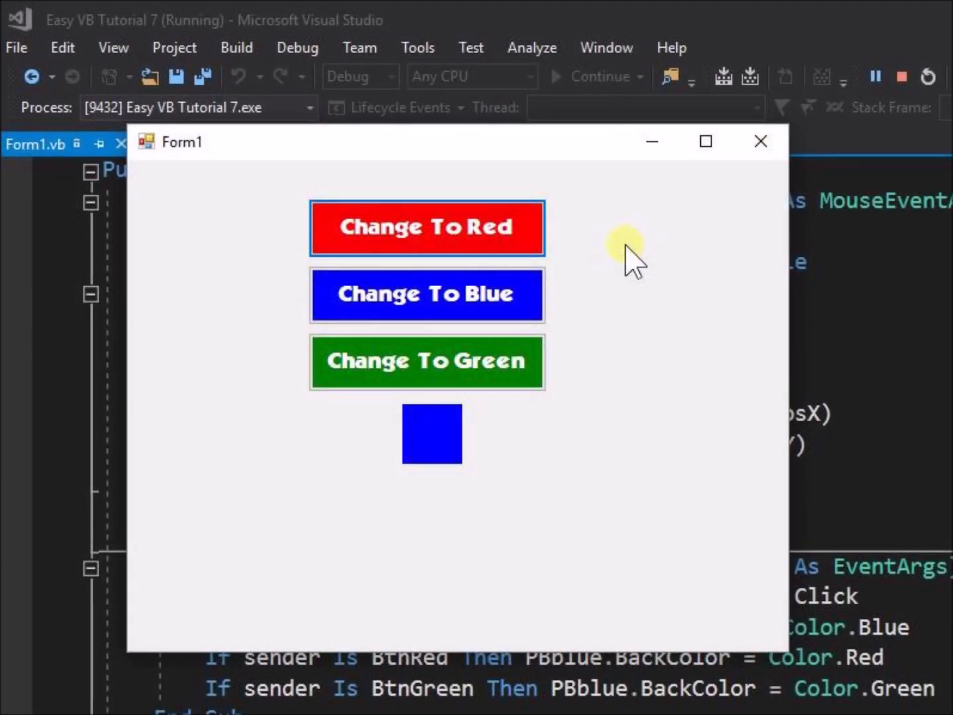
Close the running Form1 window to return to BtnRed in the designer.
click(900, 76)
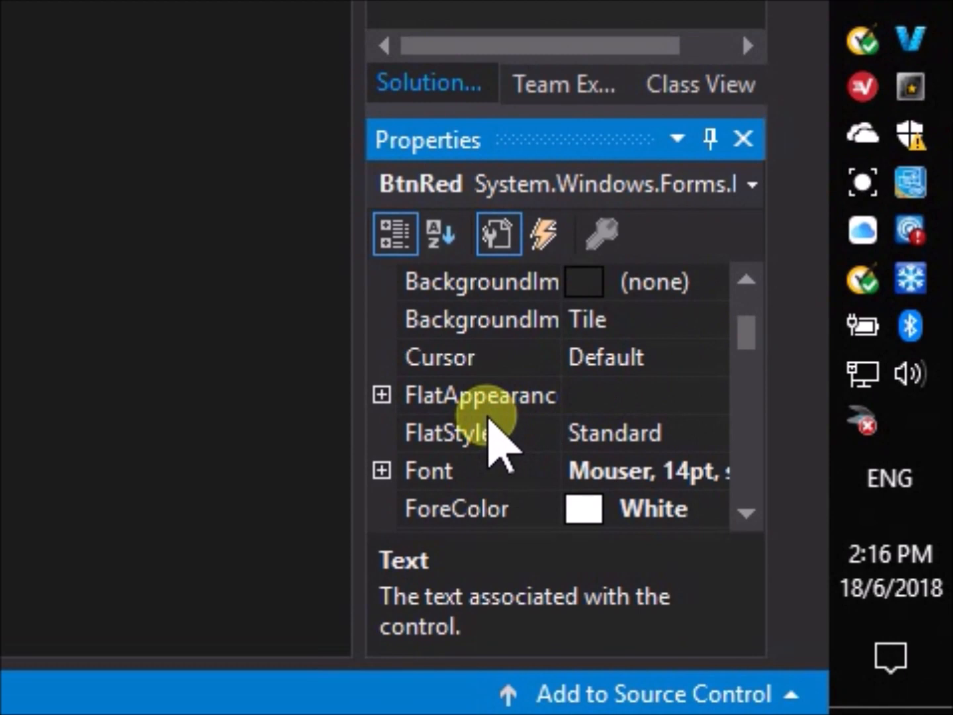
Change BtnRed's FlatStyle from Standard to Flat.
click(477, 433)
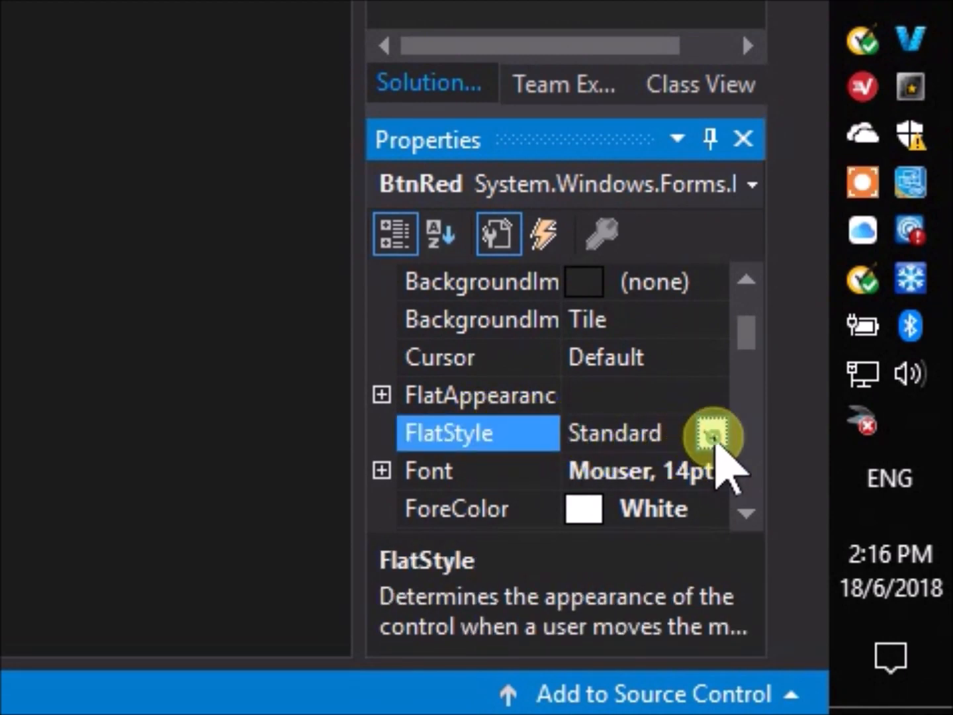
click(711, 433)
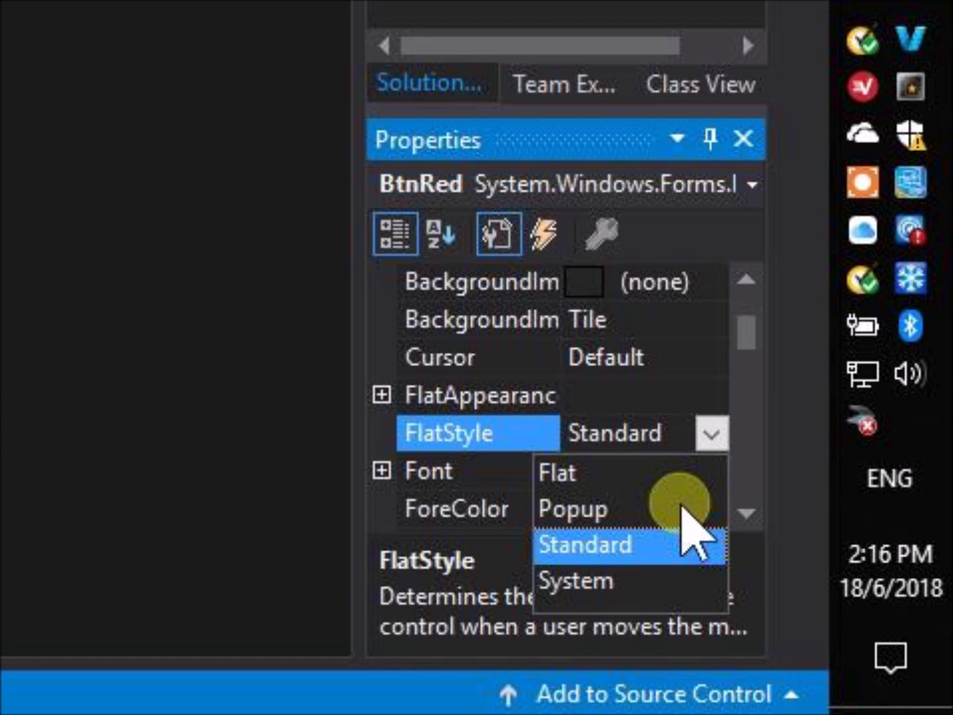
mouse_move(579, 483)
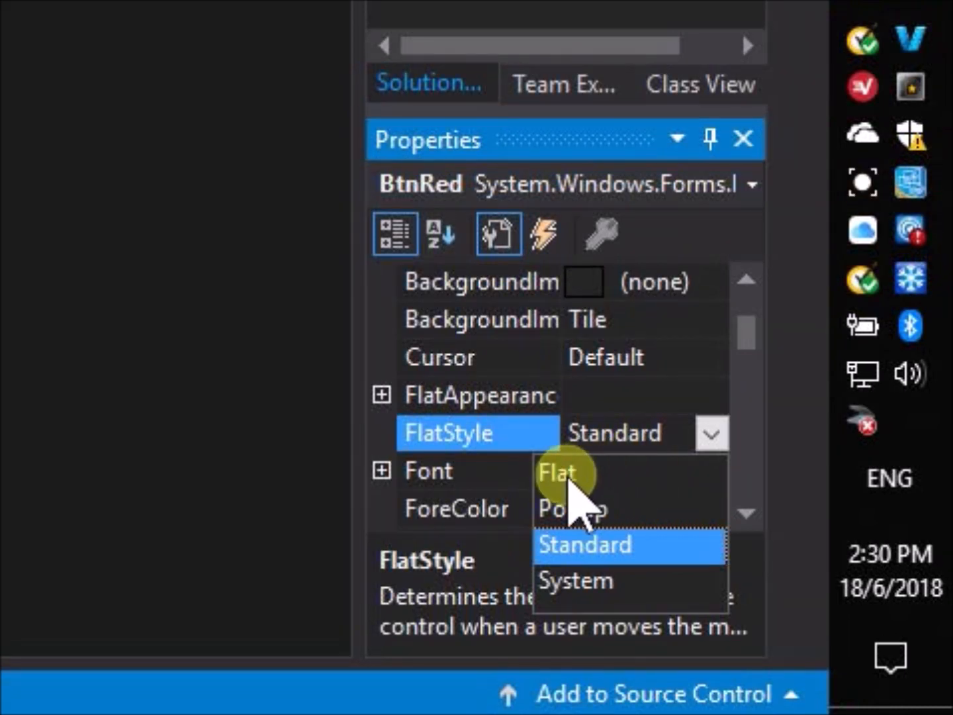
click(583, 545)
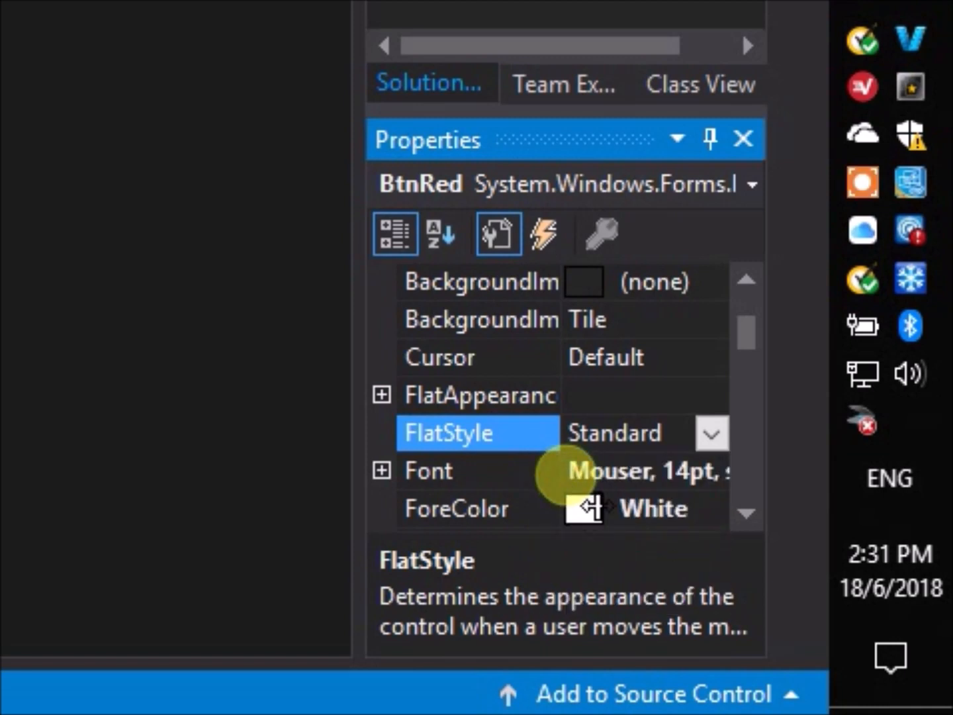
click(711, 433)
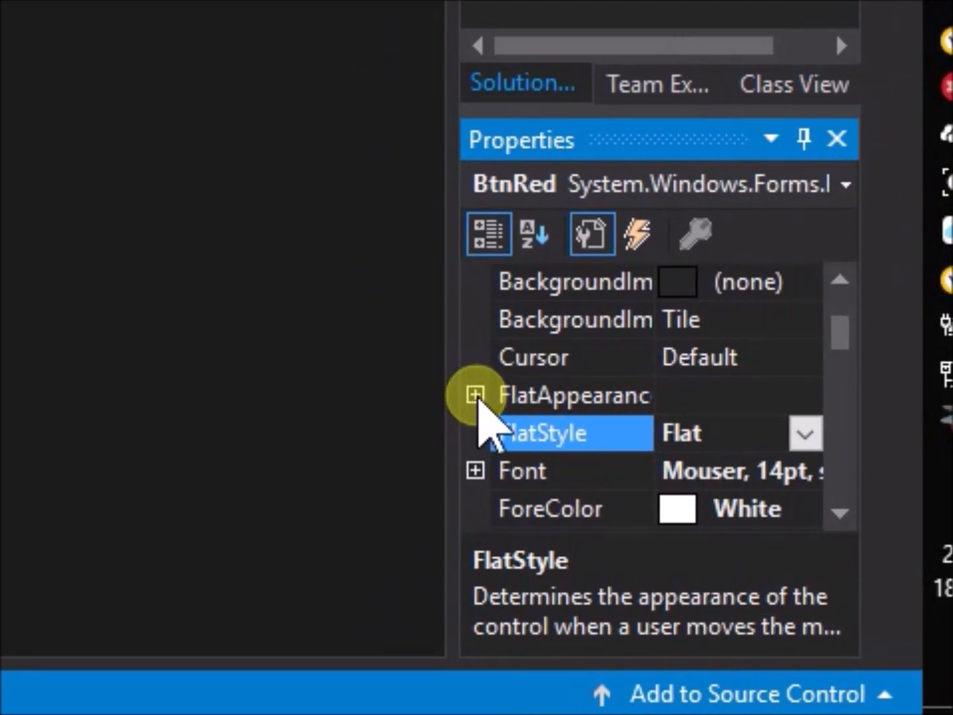
Give BtnRed's FlatAppearance a Black border of size 3 and a Yellow MouseDownBackColor.
click(475, 394)
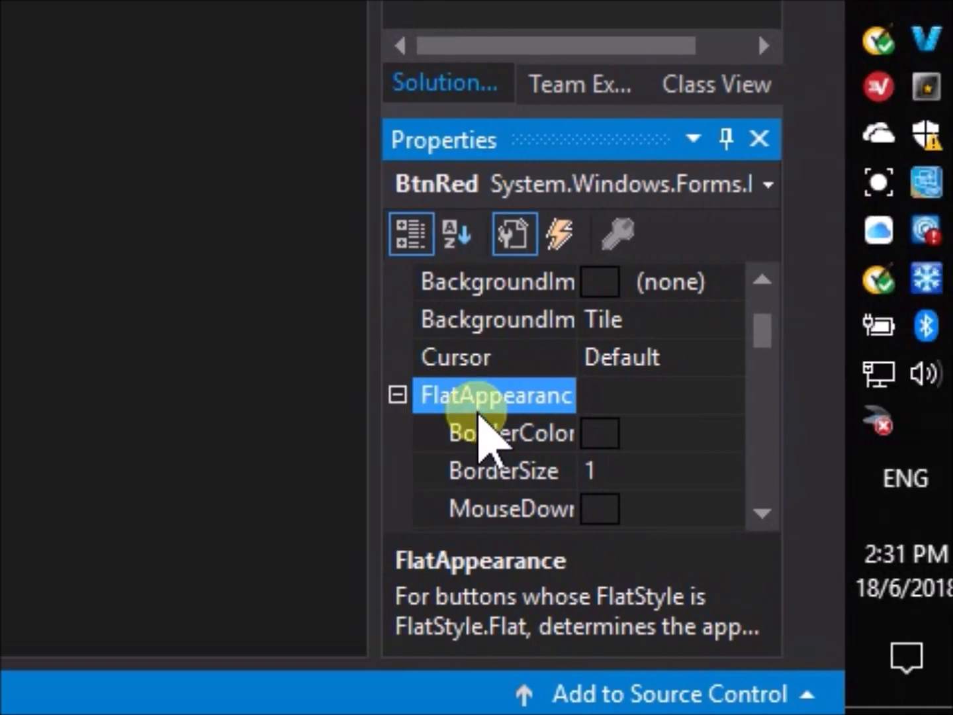
click(493, 433)
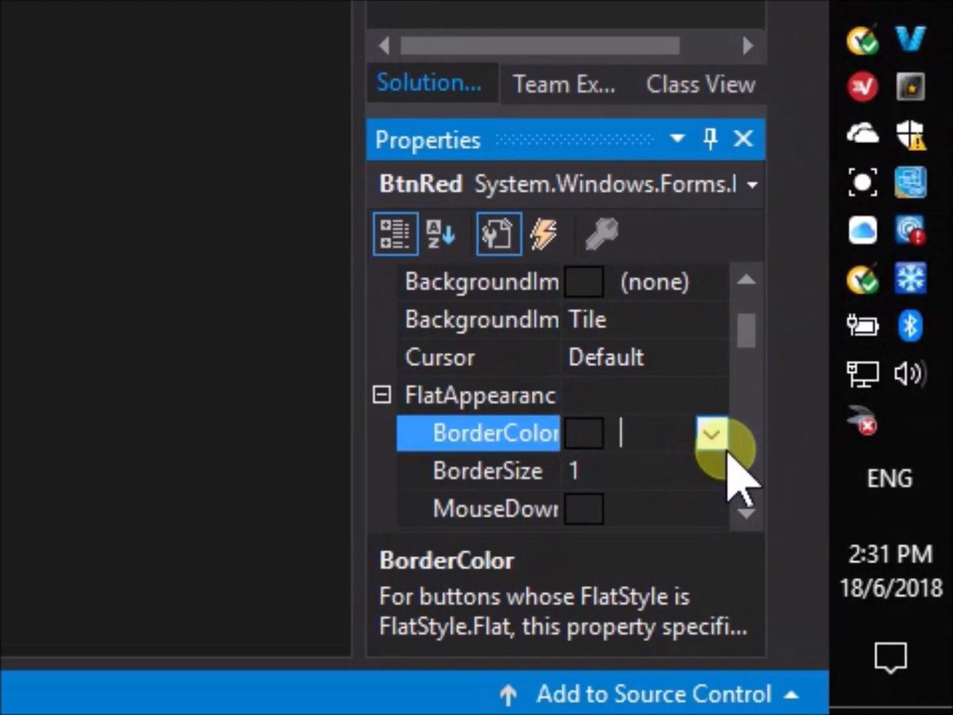
click(711, 434)
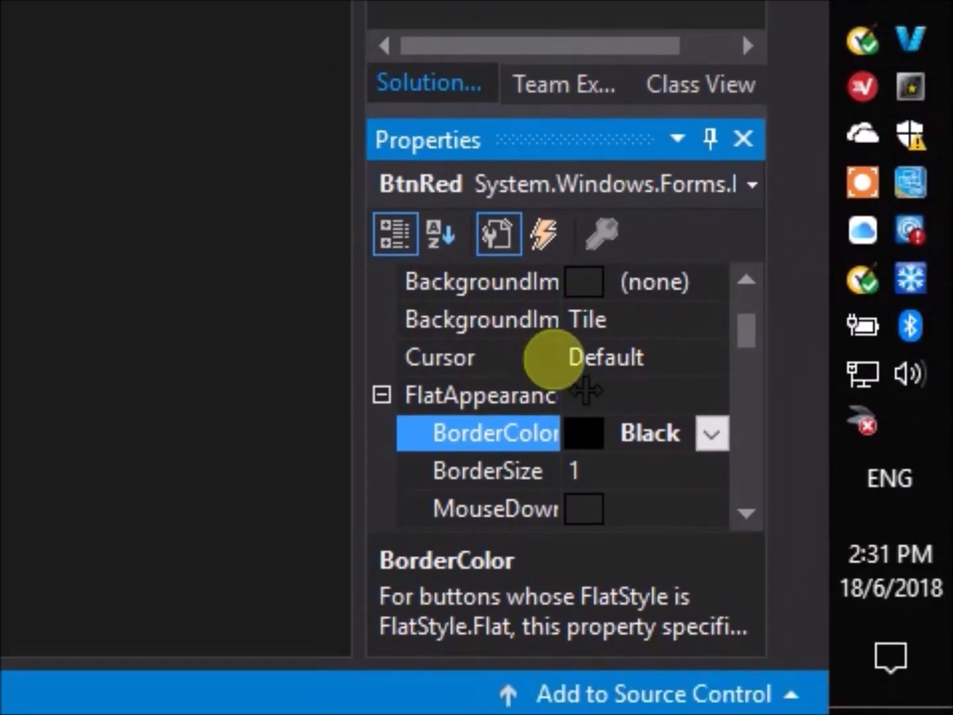
click(488, 469)
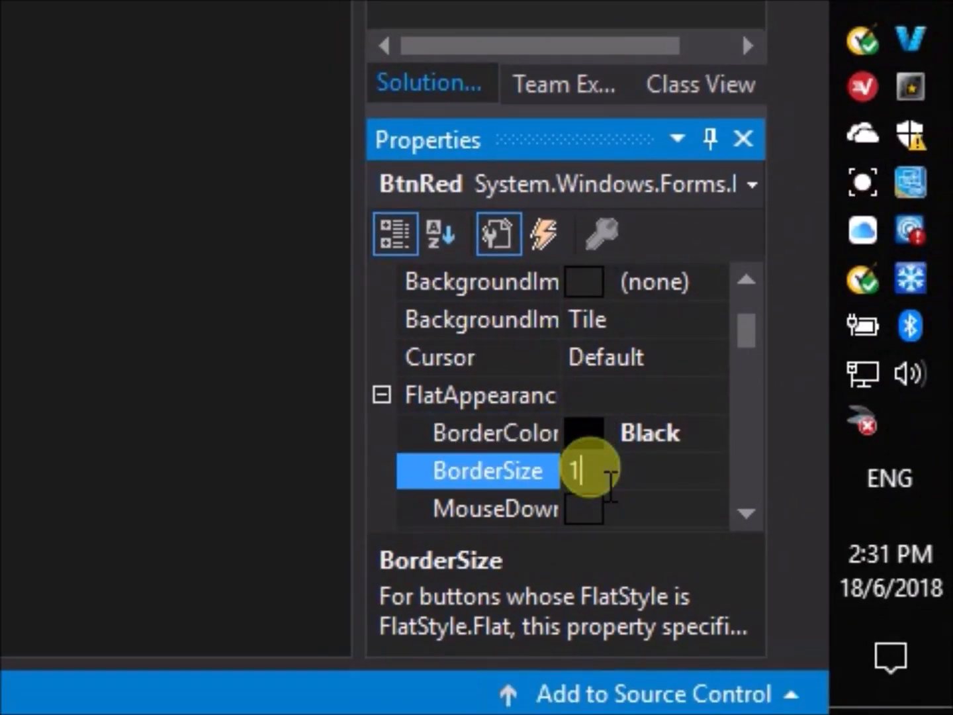
text(3)
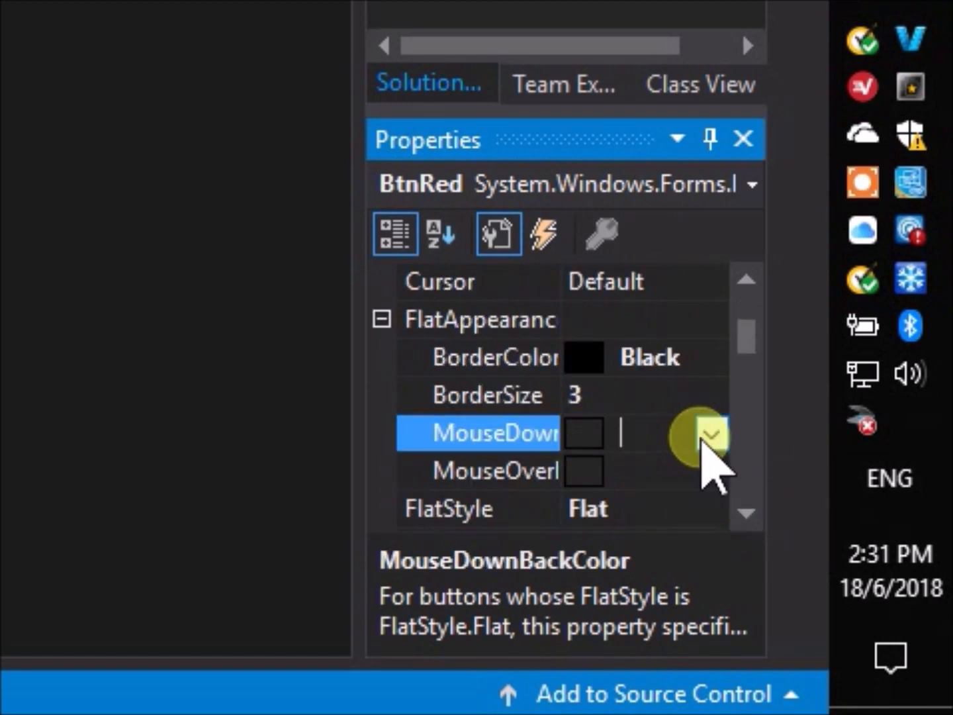
click(708, 433)
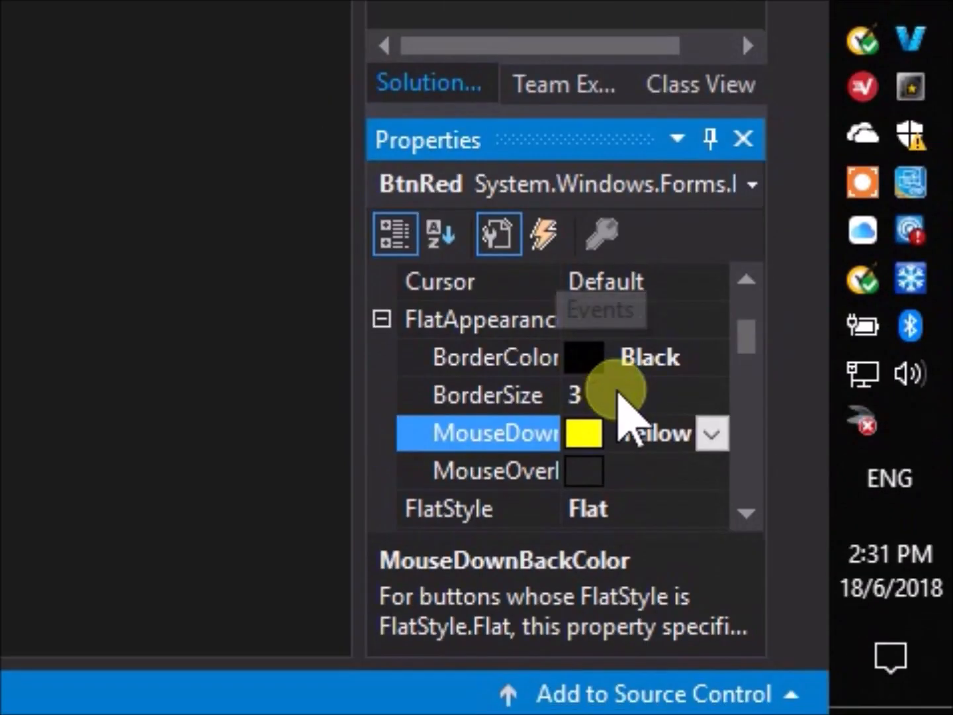
Set MouseOverBackColor to Web Salmon and start the app.
click(493, 471)
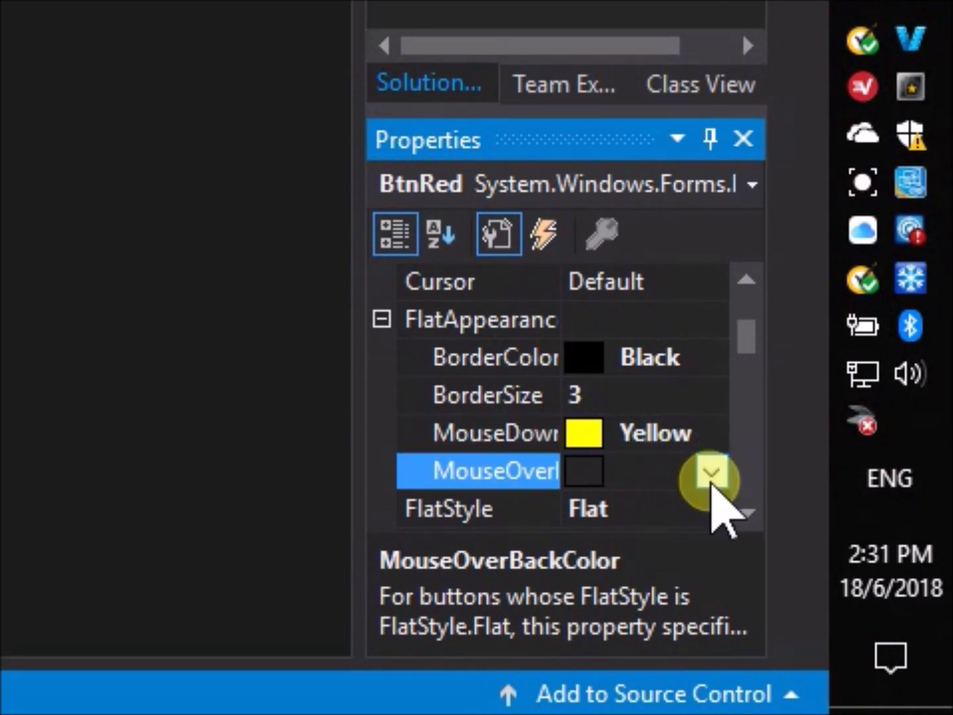
click(711, 471)
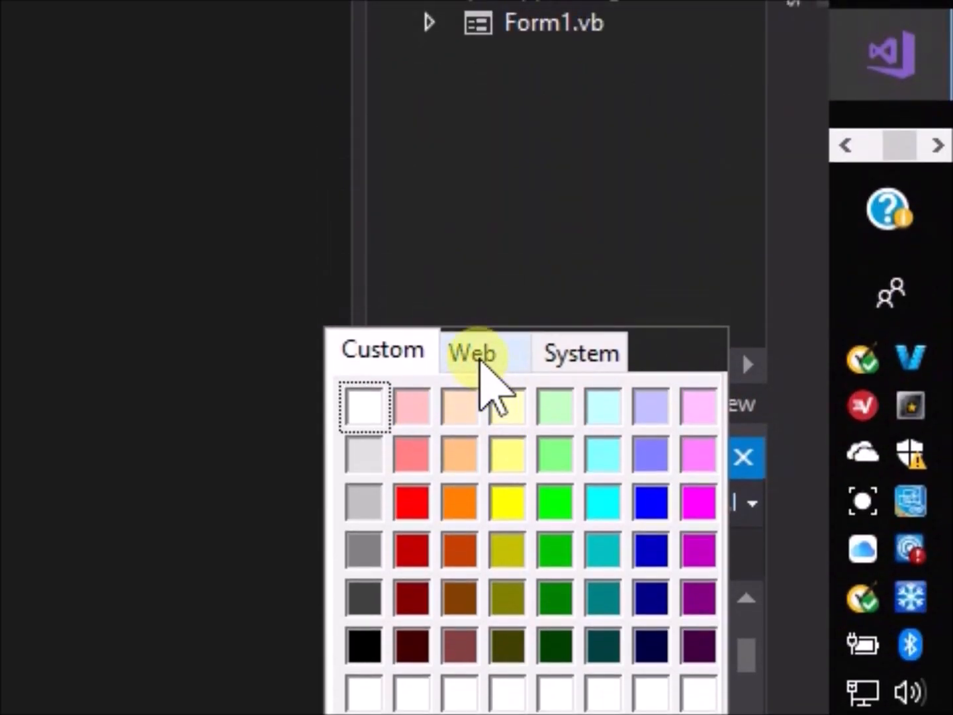
click(471, 352)
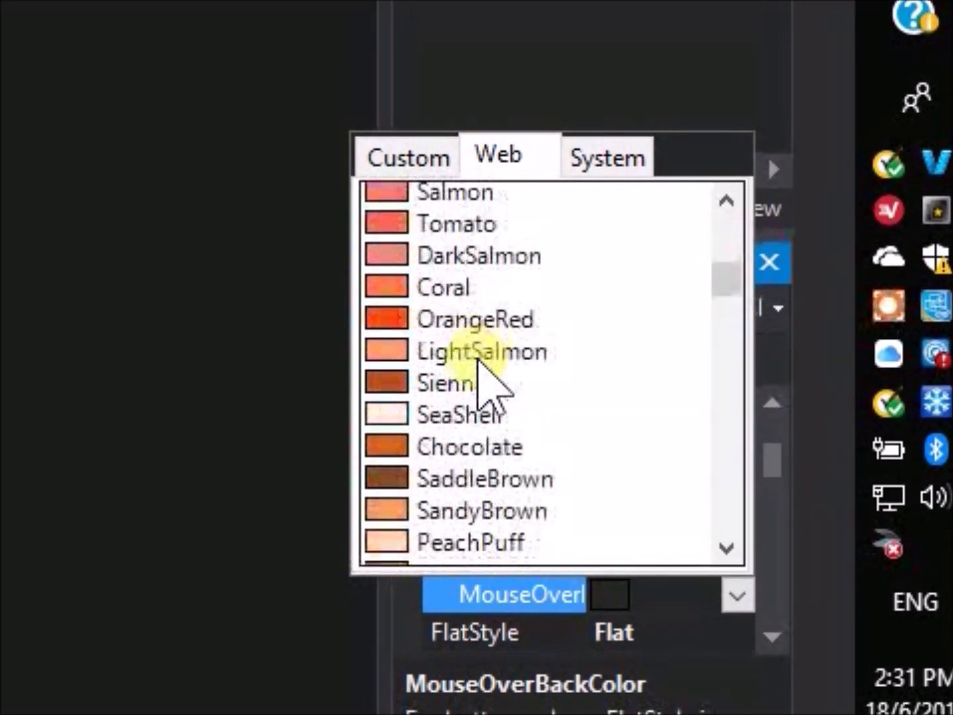
scroll(up, 3)
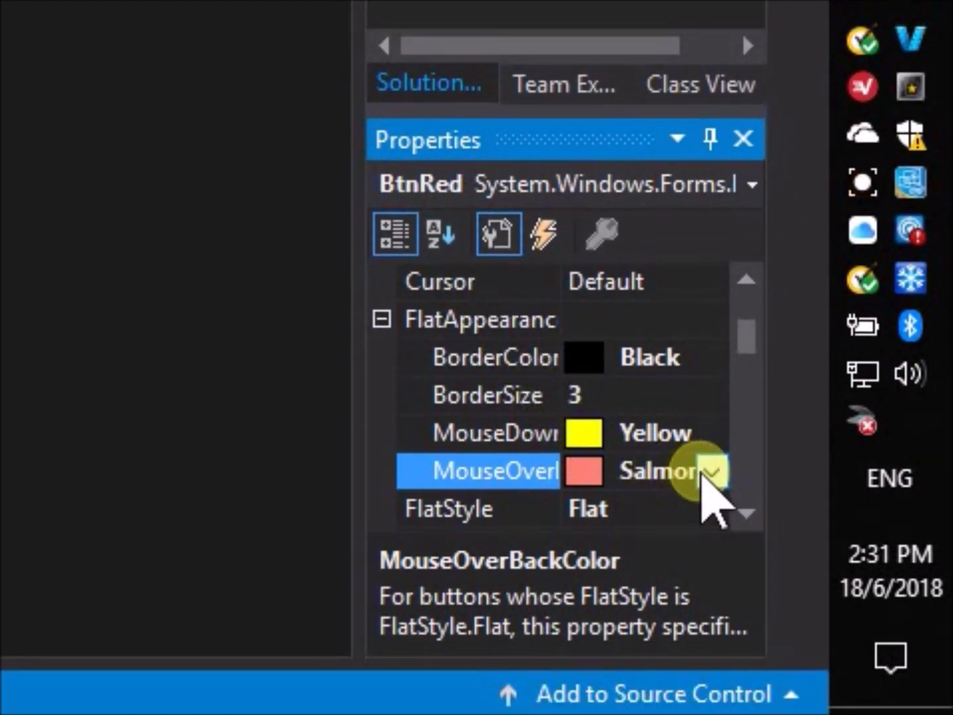
click(583, 76)
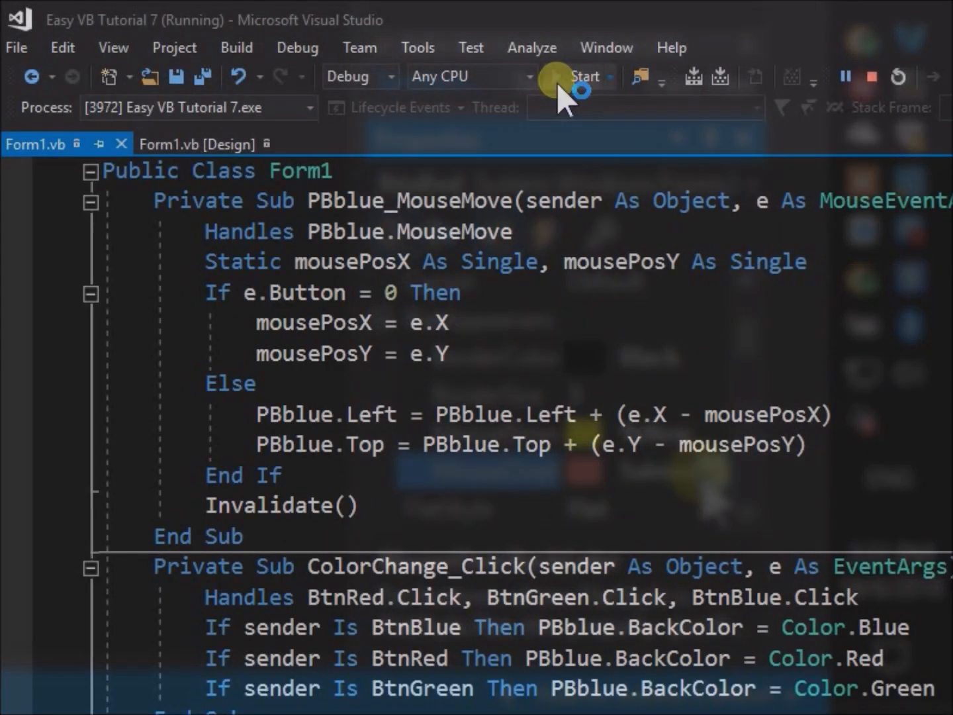
Hover the red button to see salmon, recolour the box red and green, then close the form.
click(583, 77)
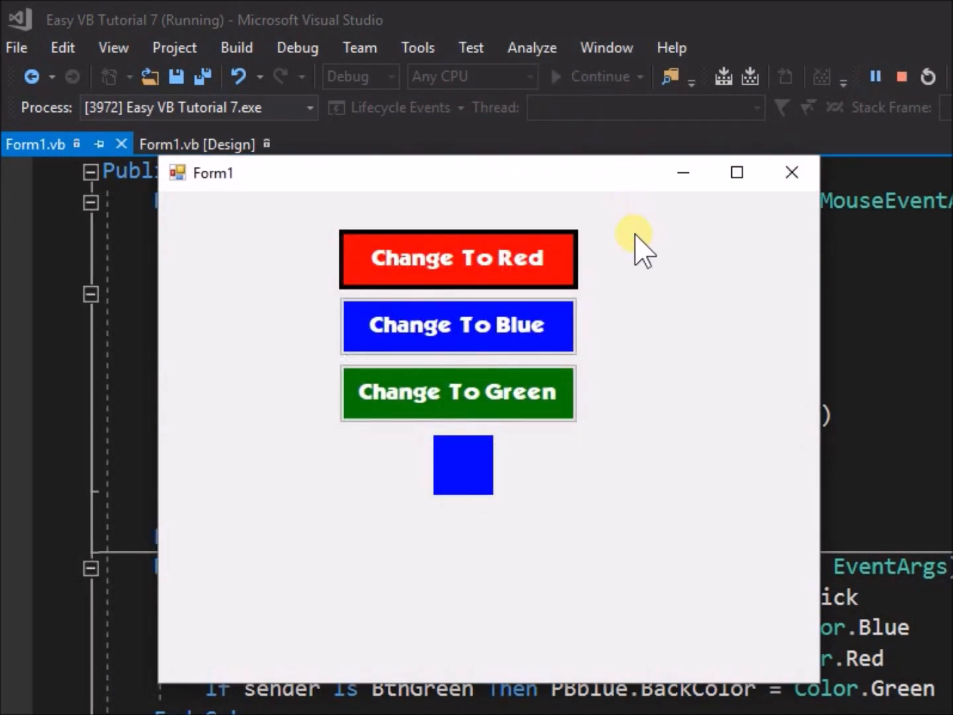
mouse_move(569, 275)
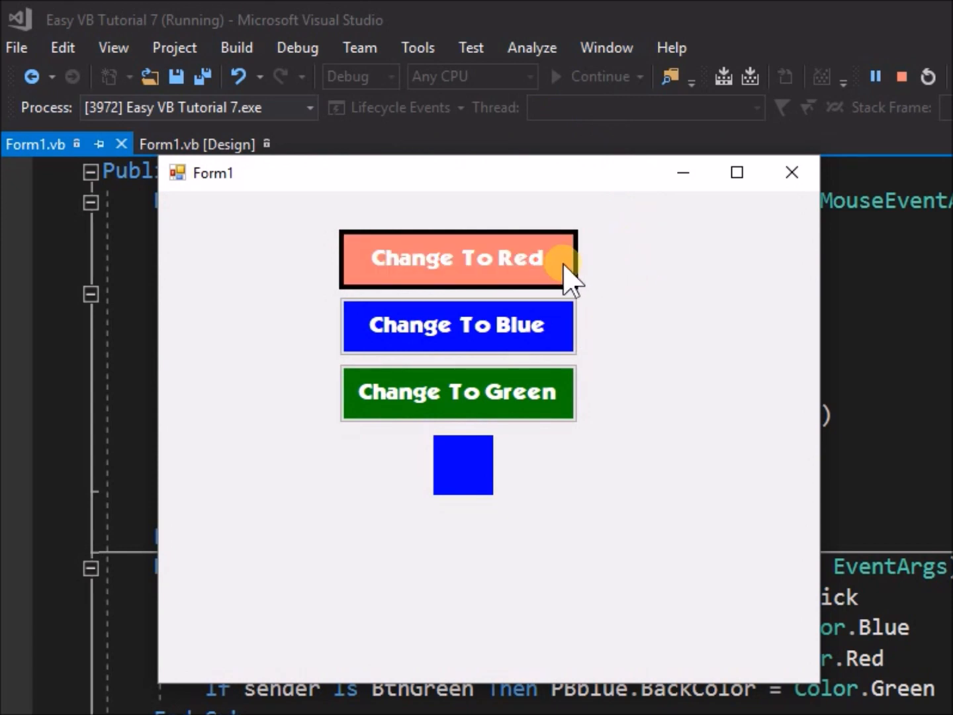
click(458, 258)
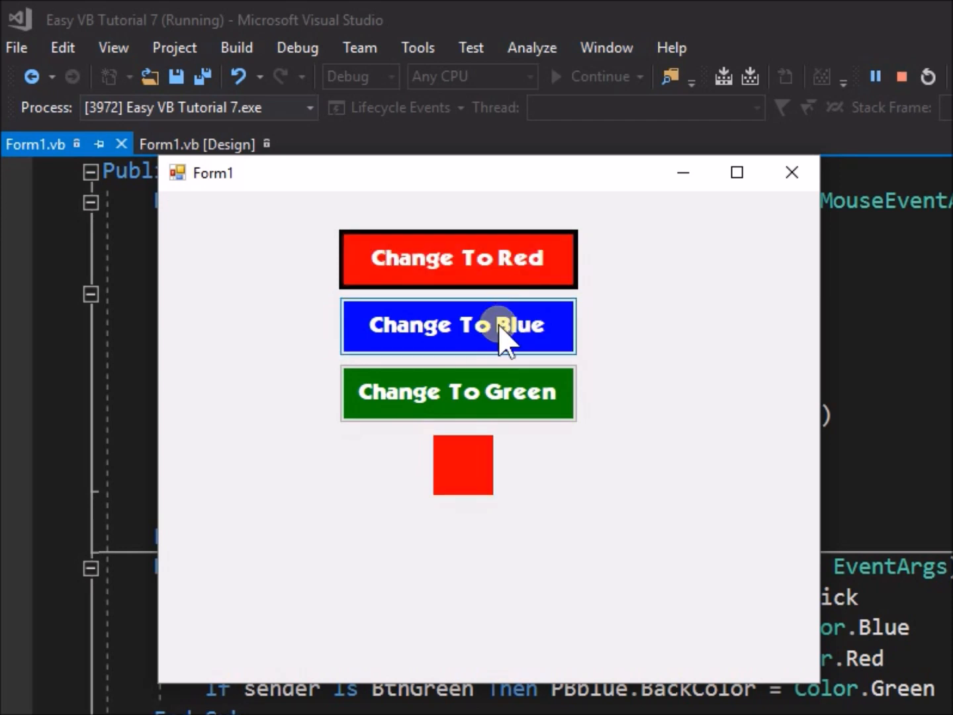
click(458, 326)
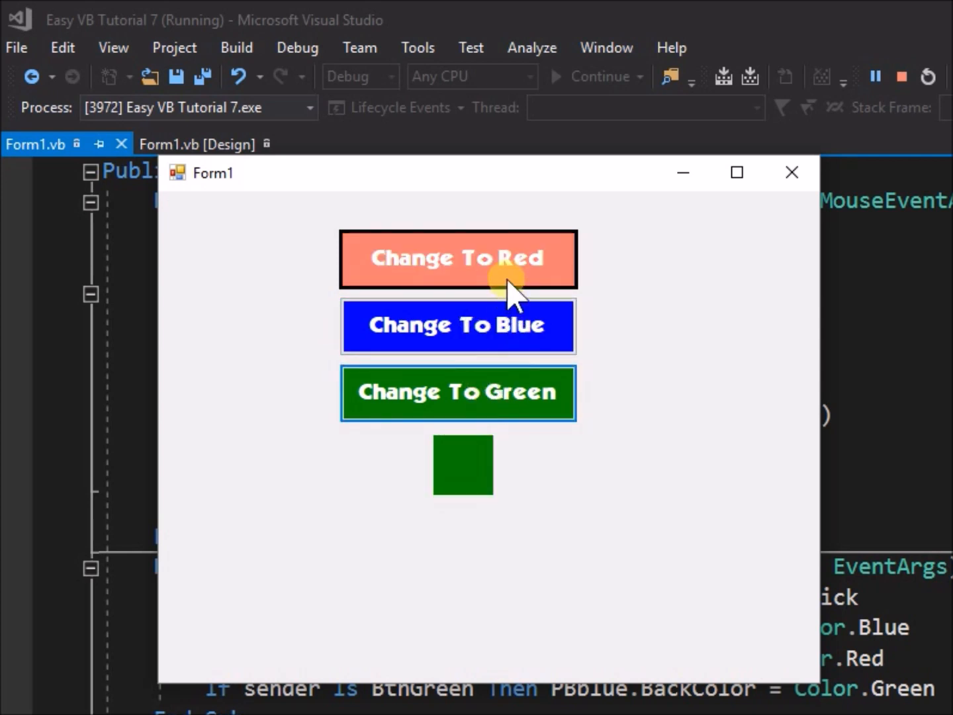
click(900, 76)
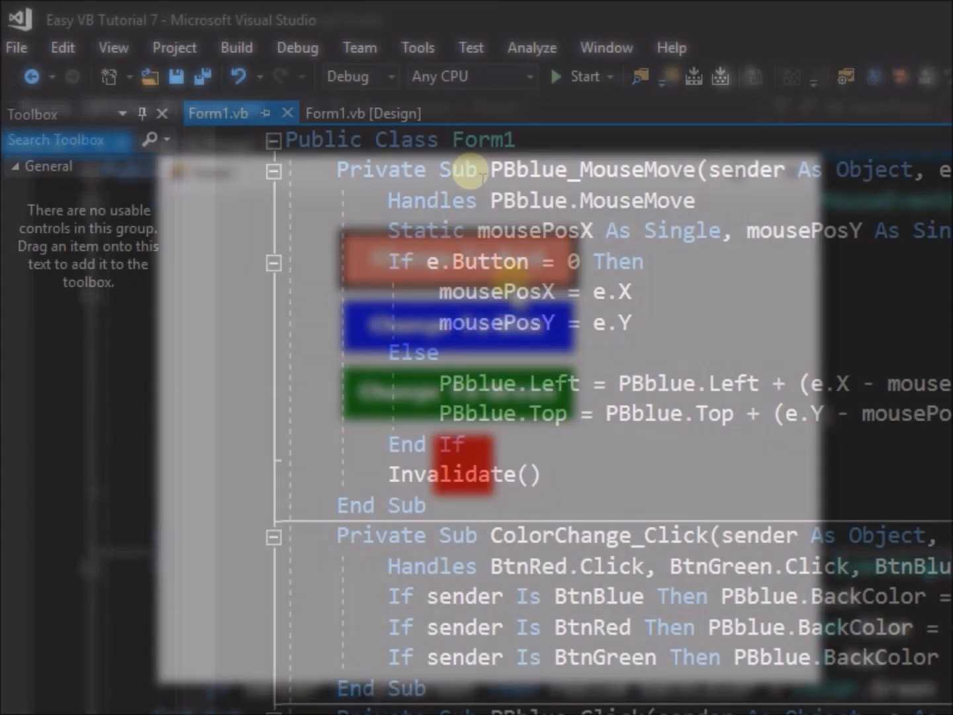
Rerun the form and test each button's hover colour, box recolouring and box dragging.
click(574, 76)
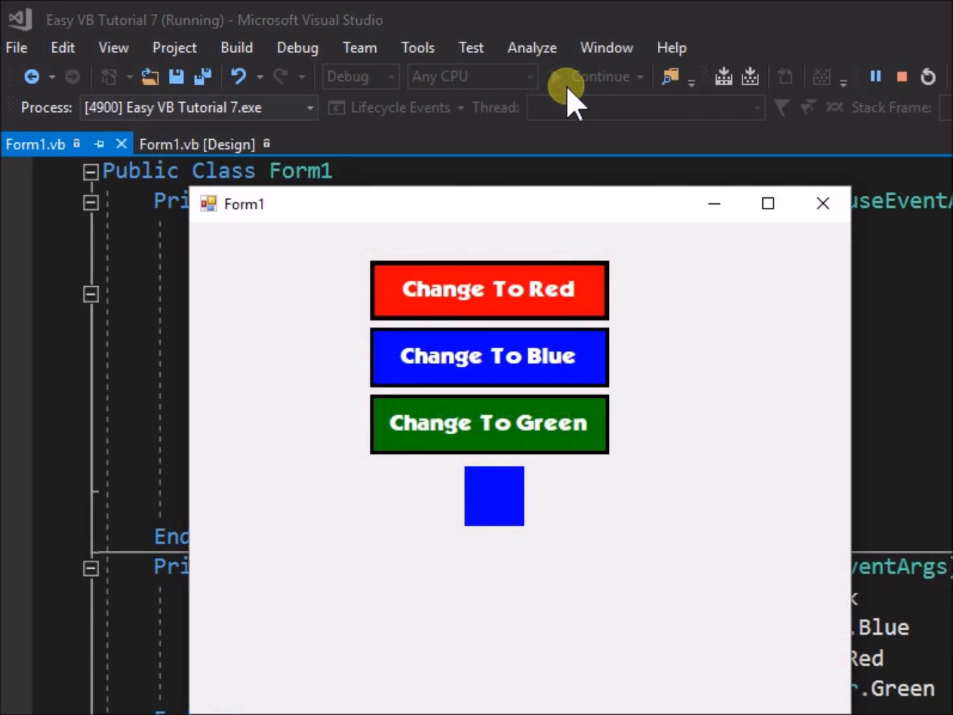
mouse_move(556, 304)
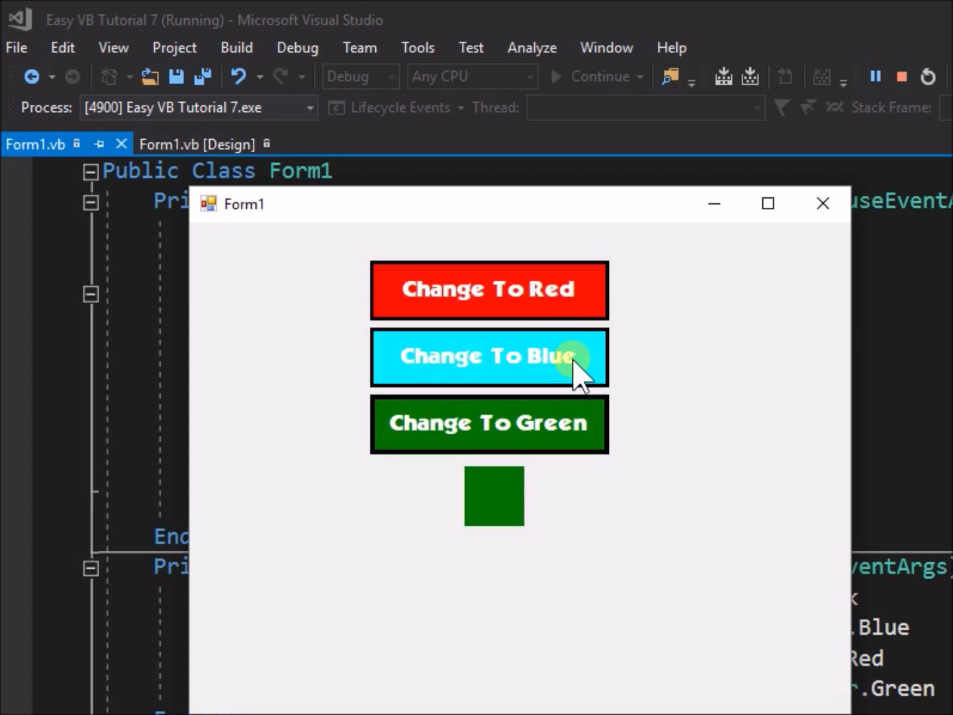
click(488, 290)
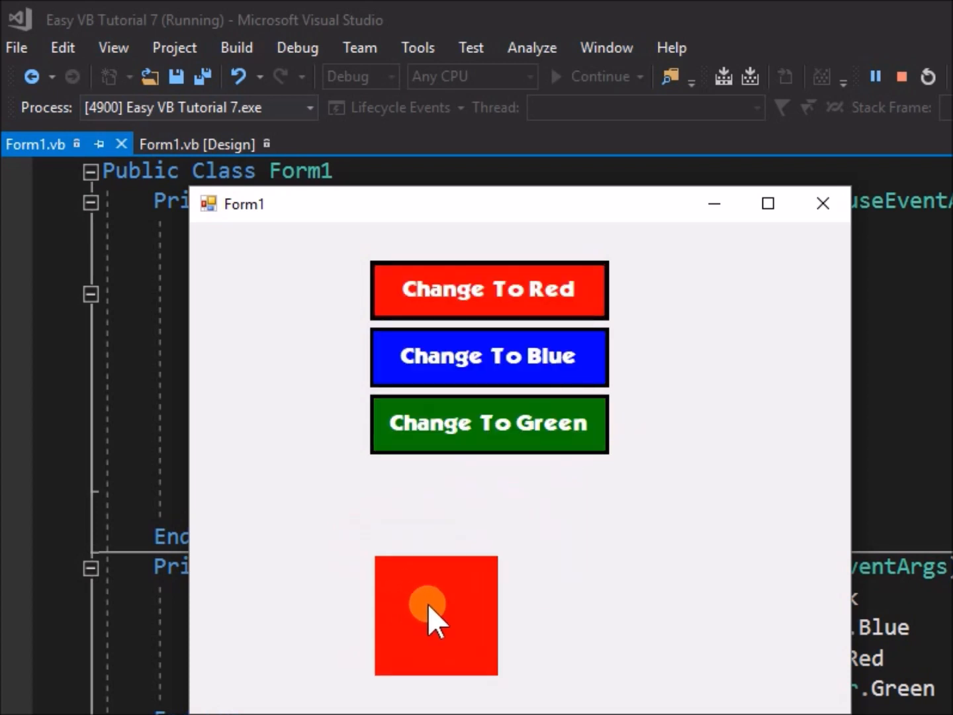
click(488, 356)
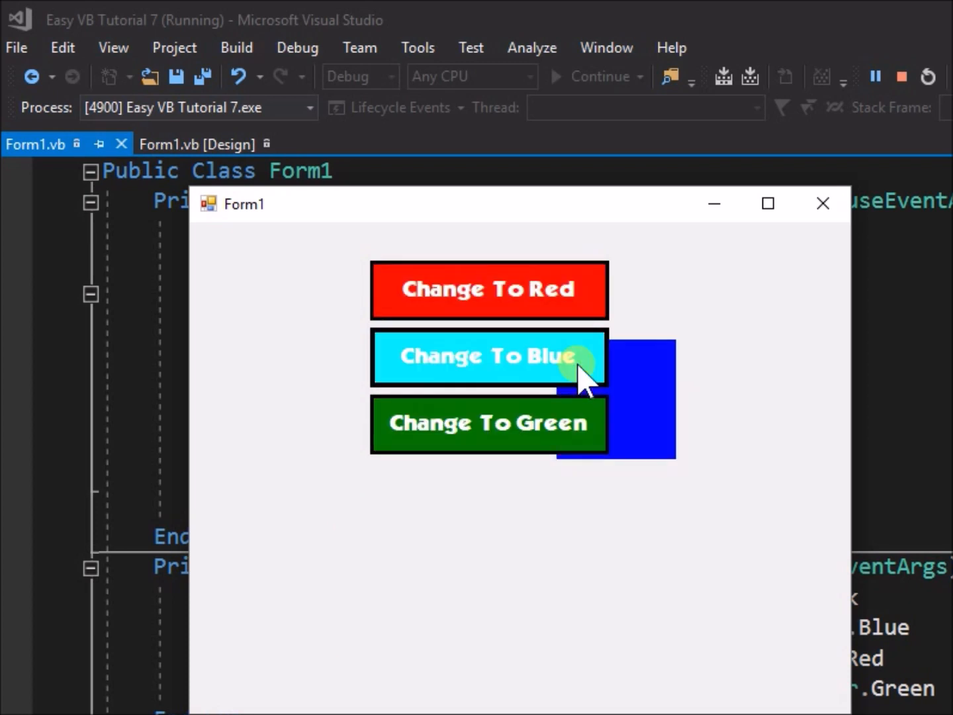
click(488, 357)
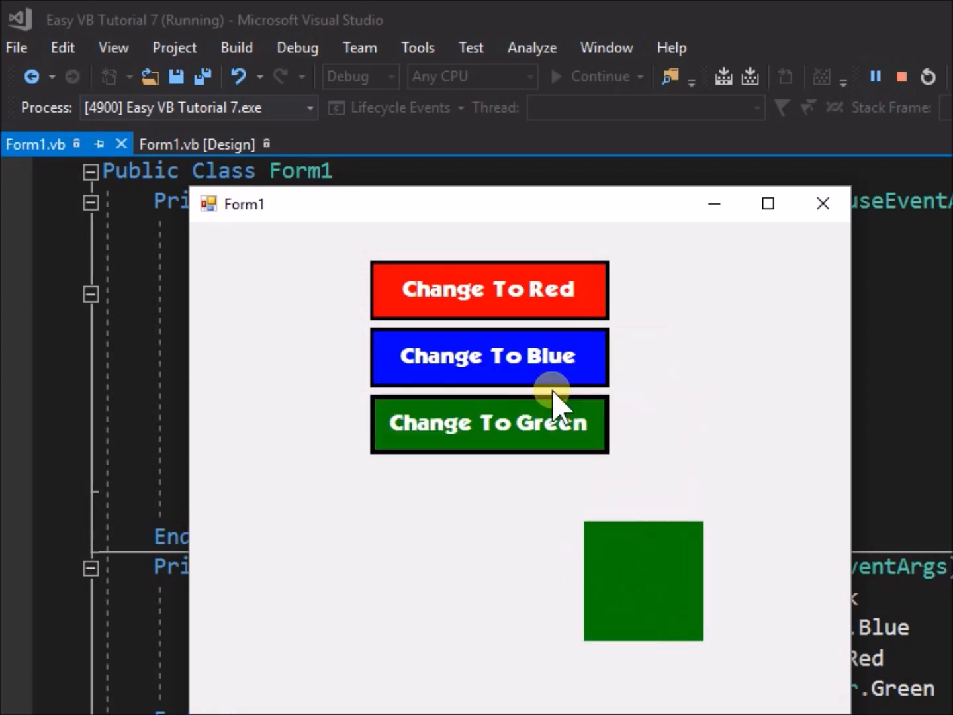
click(489, 289)
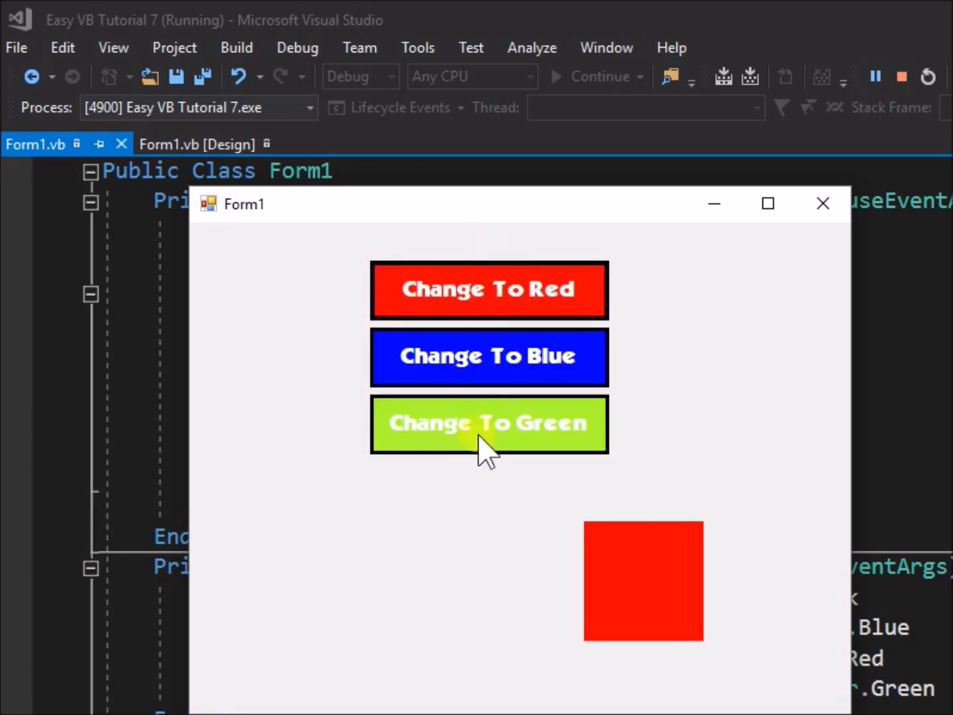
click(488, 356)
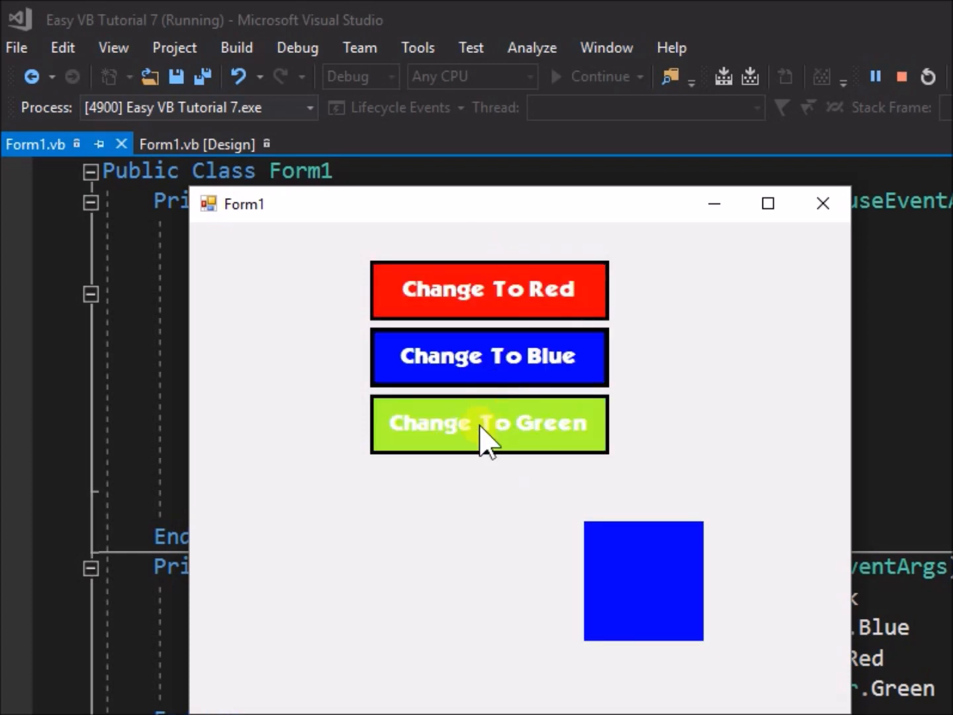
click(489, 424)
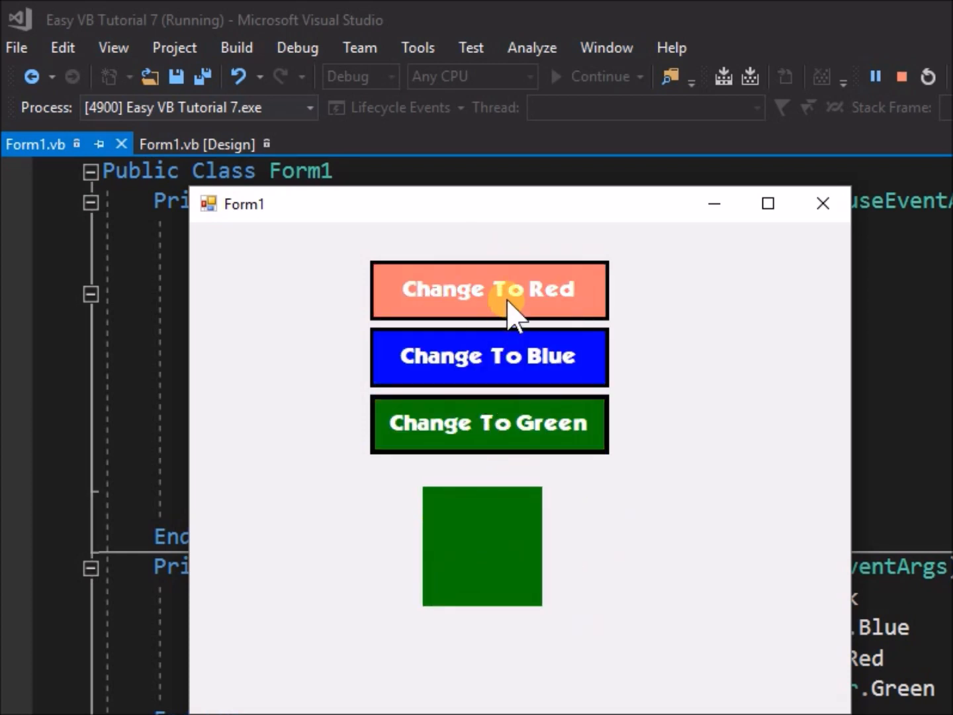
click(488, 290)
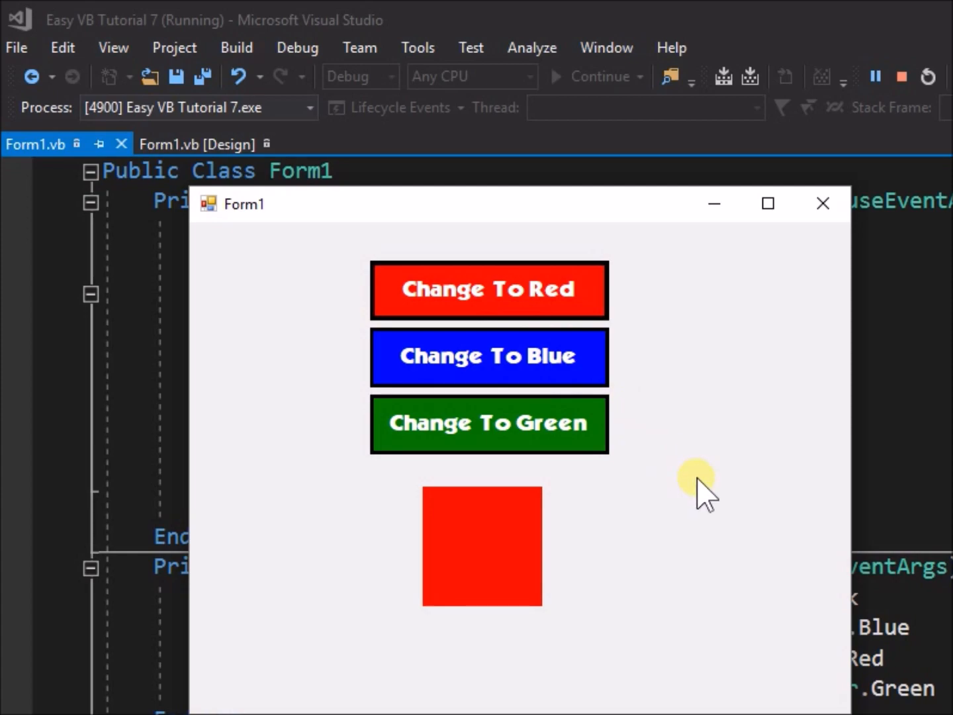